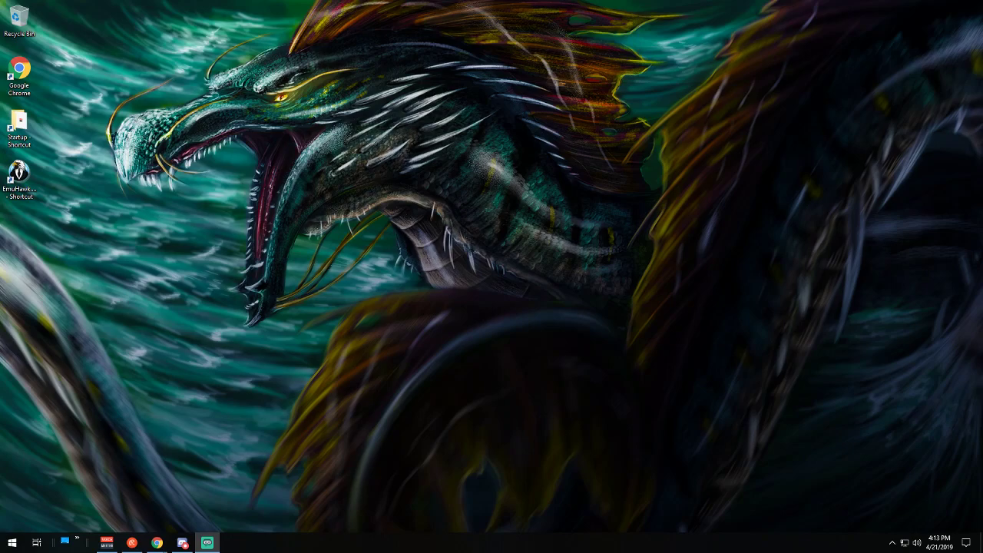
pyautogui.moveTo(700, 473)
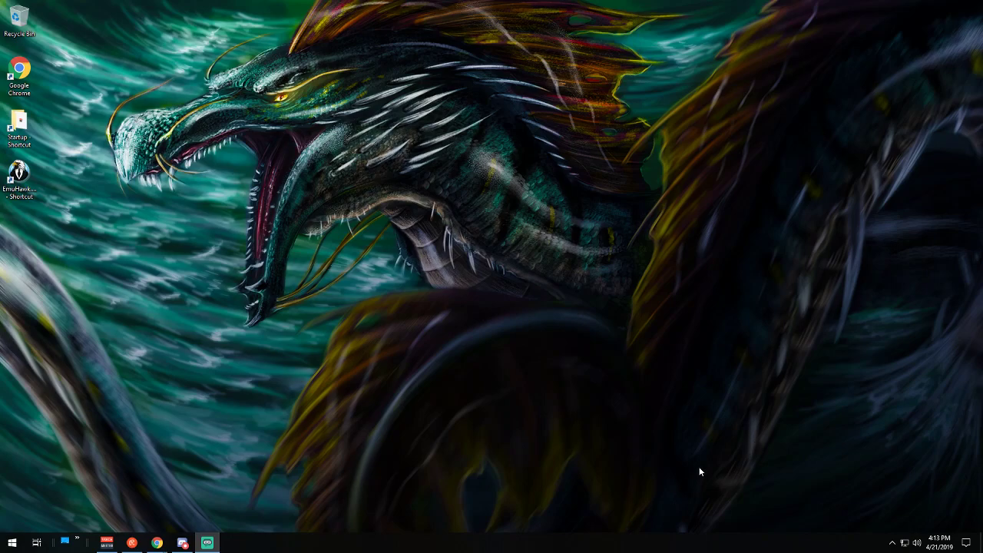
pyautogui.moveTo(357, 396)
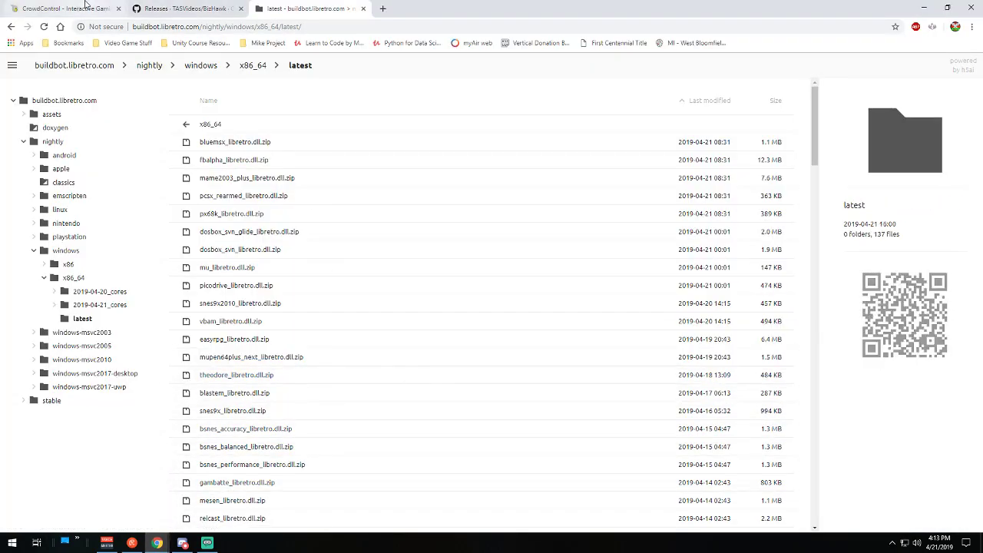
# Step: Bring up the crowdcontrol.live welcome page in its Chrome tab and select its address
pyautogui.click(64, 9)
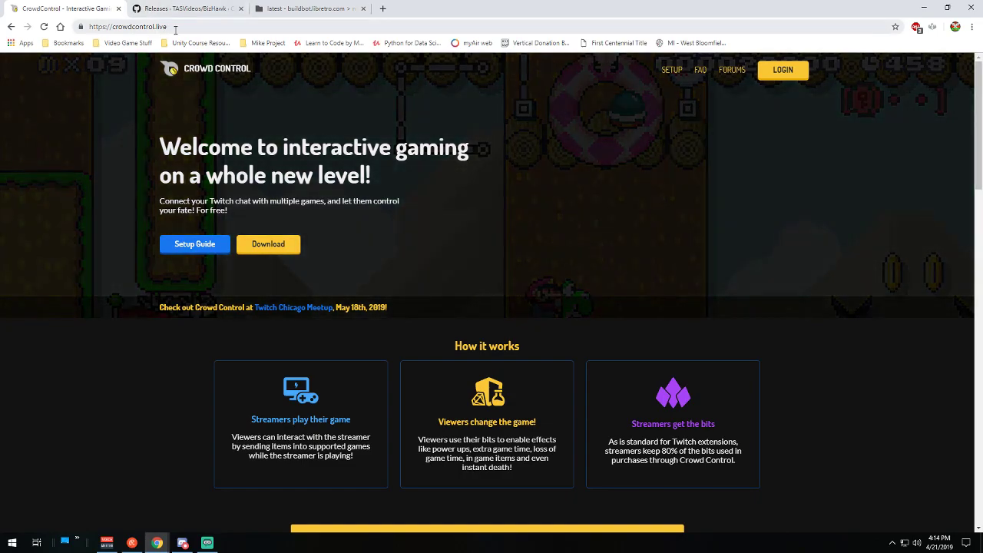
pyautogui.click(126, 26)
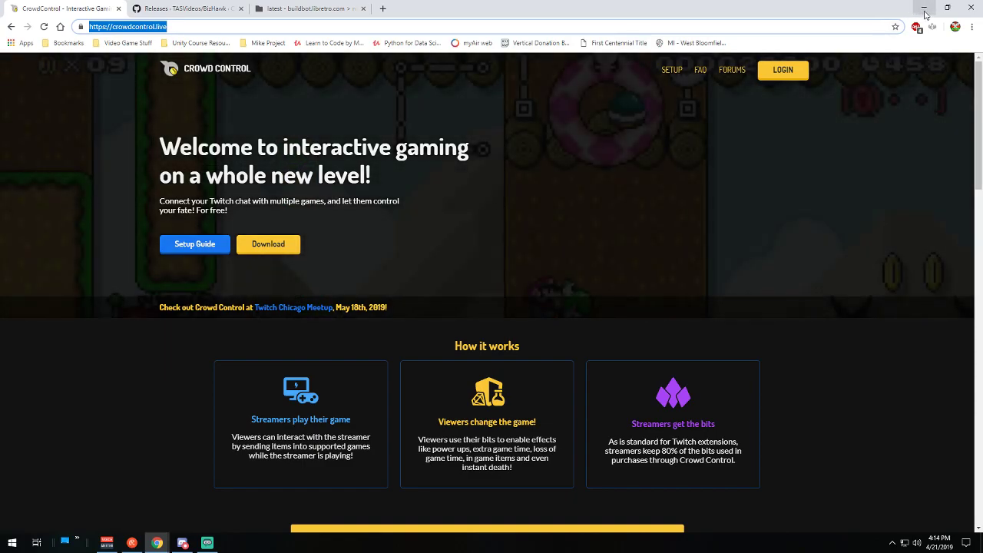
# Step: Launch Crowd Control from the taskbar and expand the supported games list on Game Selection
pyautogui.click(925, 7)
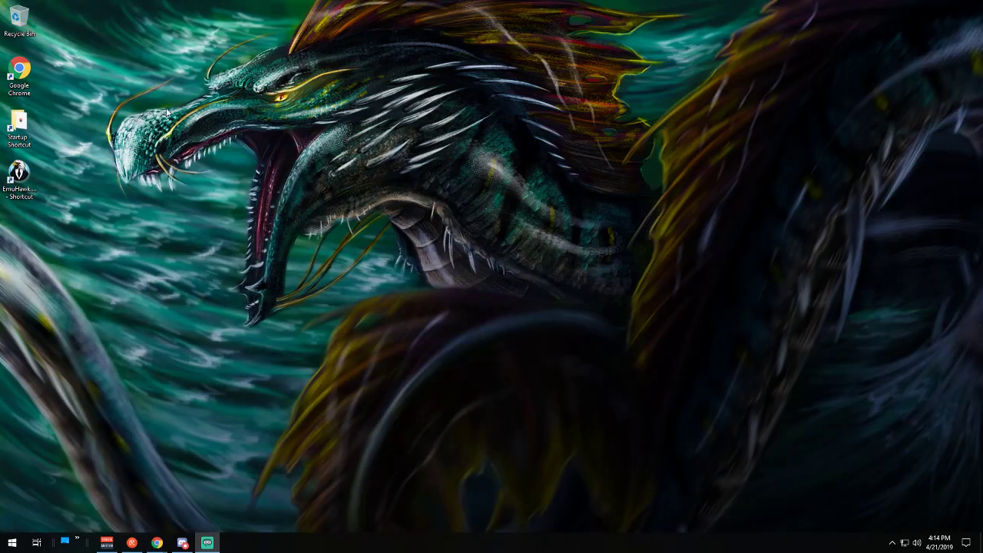
pyautogui.click(76, 542)
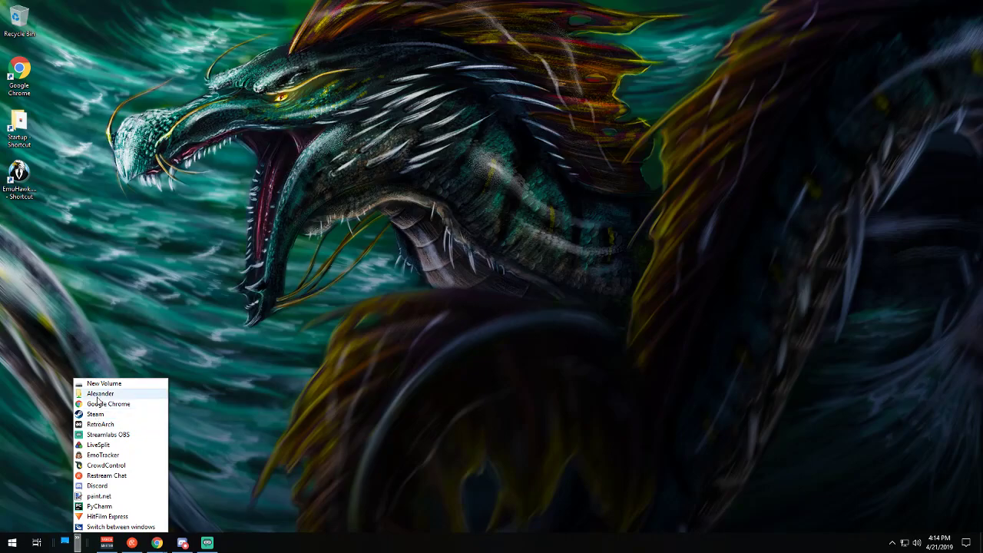
pyautogui.moveTo(95, 455)
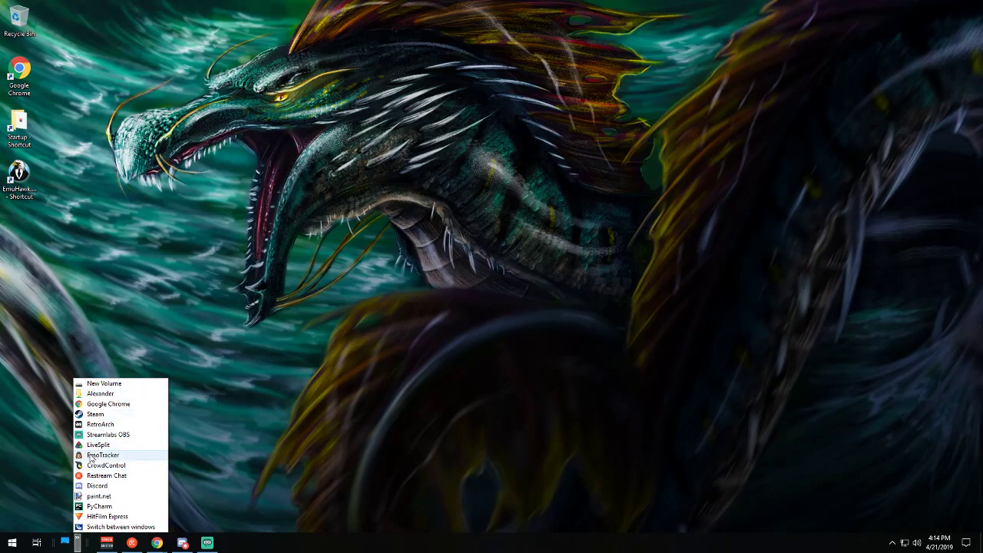
pyautogui.click(106, 464)
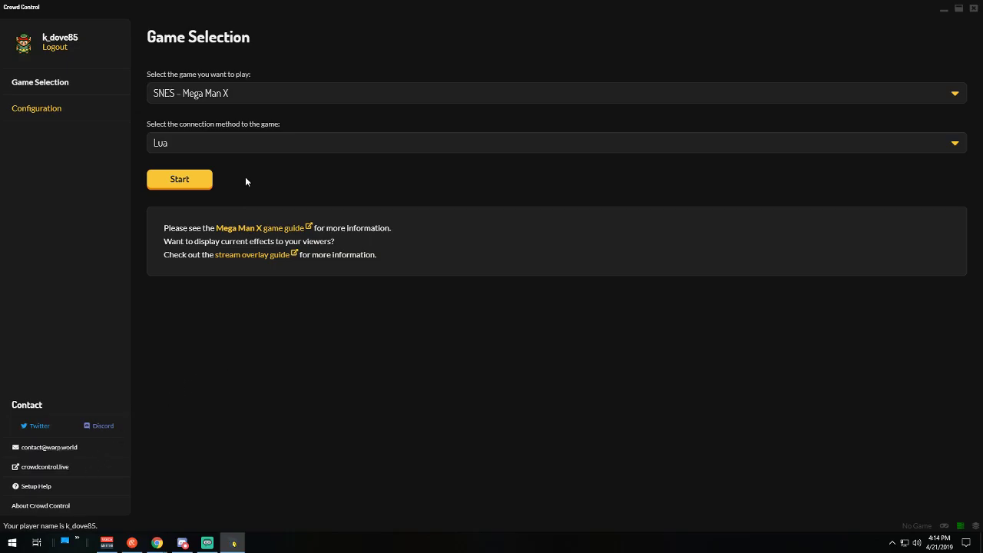
pyautogui.moveTo(255, 95)
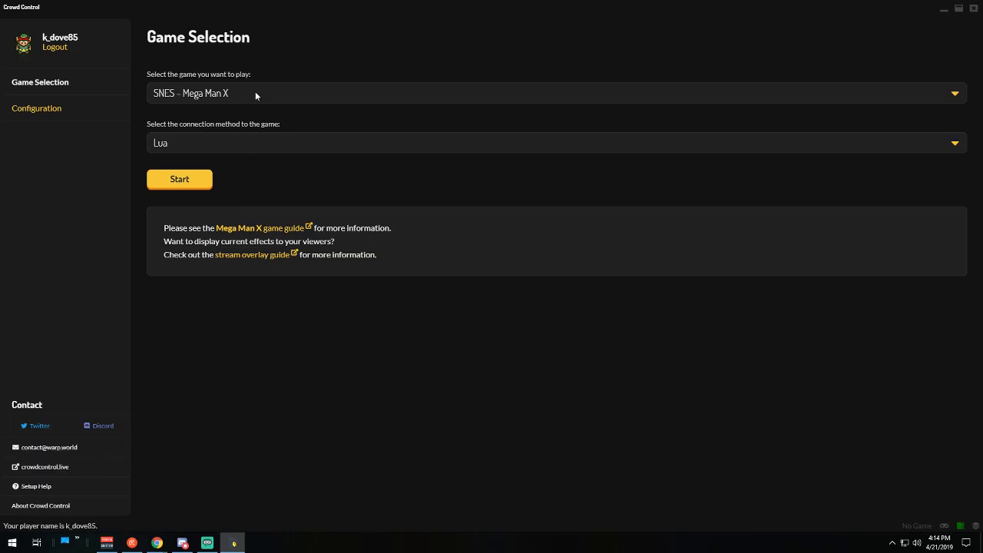
pyautogui.click(956, 94)
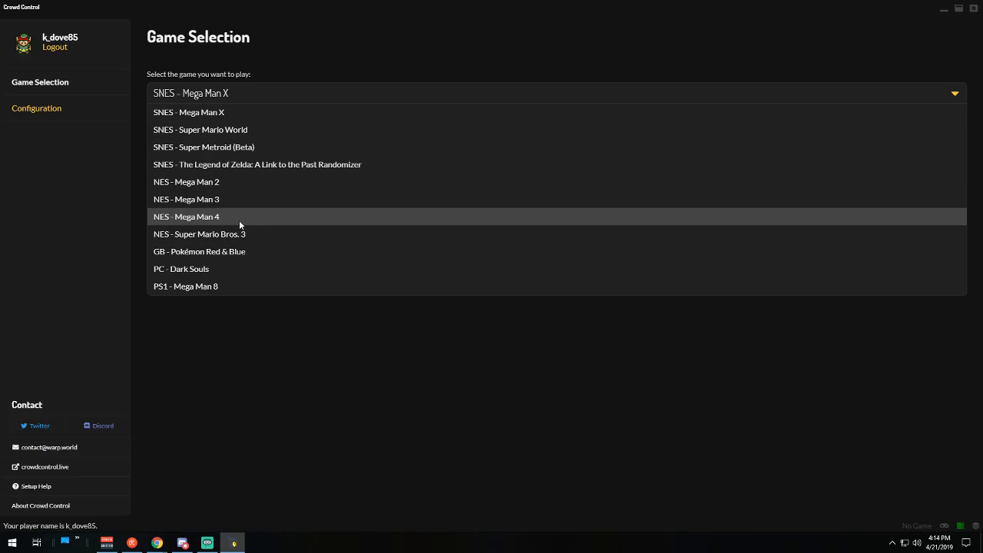
pyautogui.moveTo(237, 111)
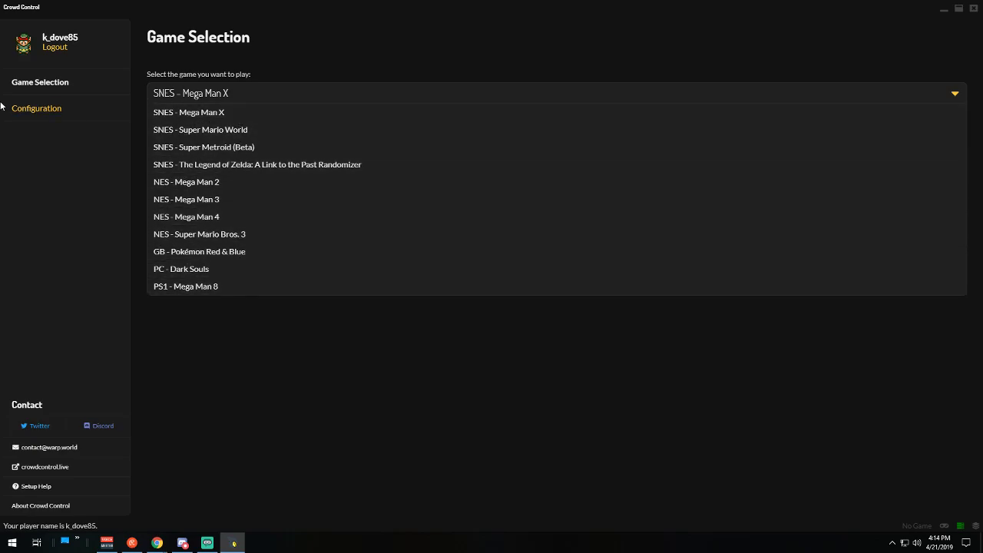
# Step: Review the Configuration page's Mega Man X ROM path and BizHawk install path settings
pyautogui.click(37, 108)
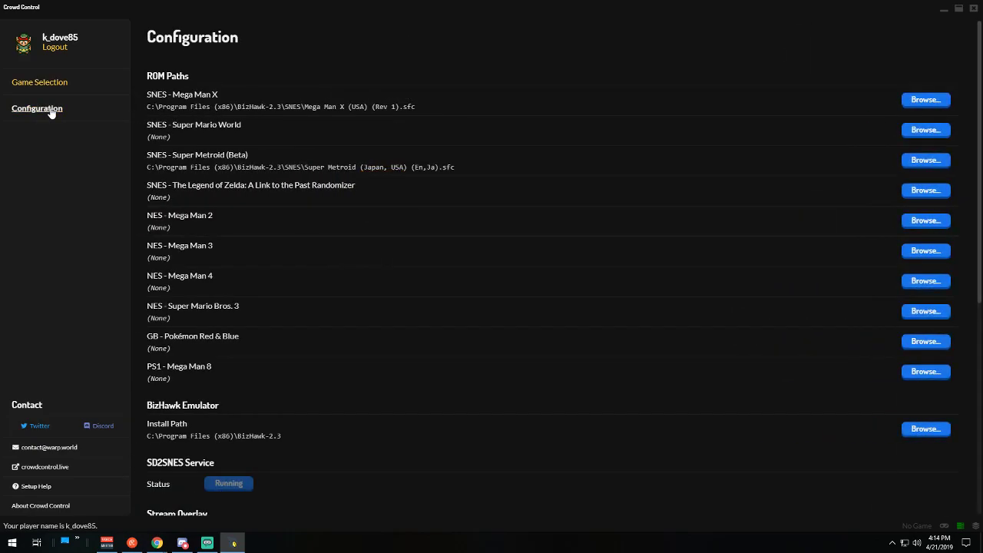
pyautogui.moveTo(251, 114)
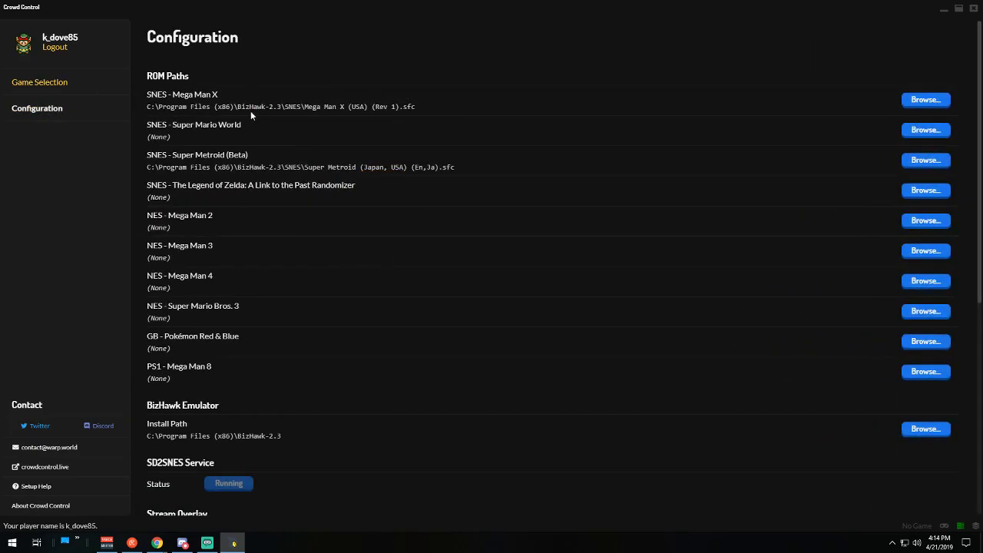
pyautogui.moveTo(232, 98)
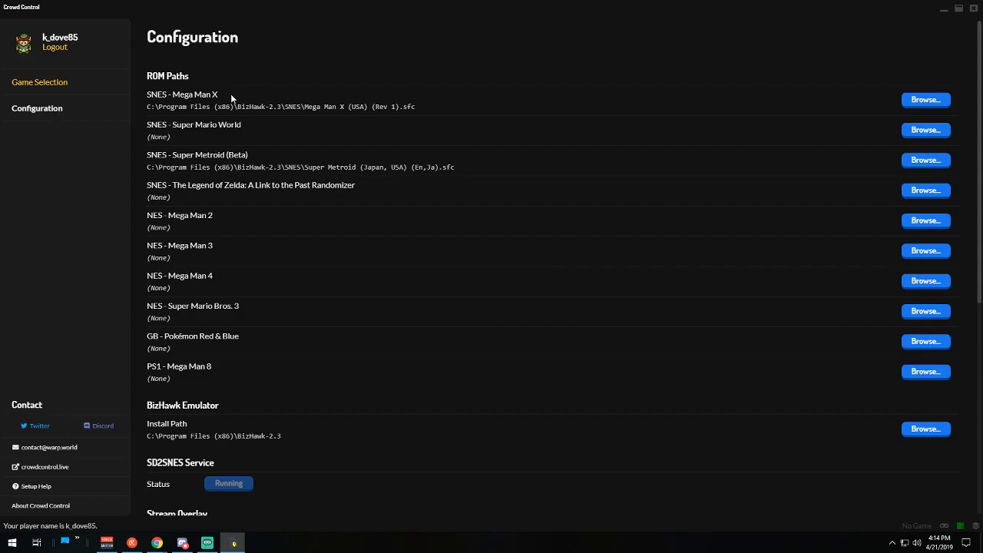
pyautogui.moveTo(304, 112)
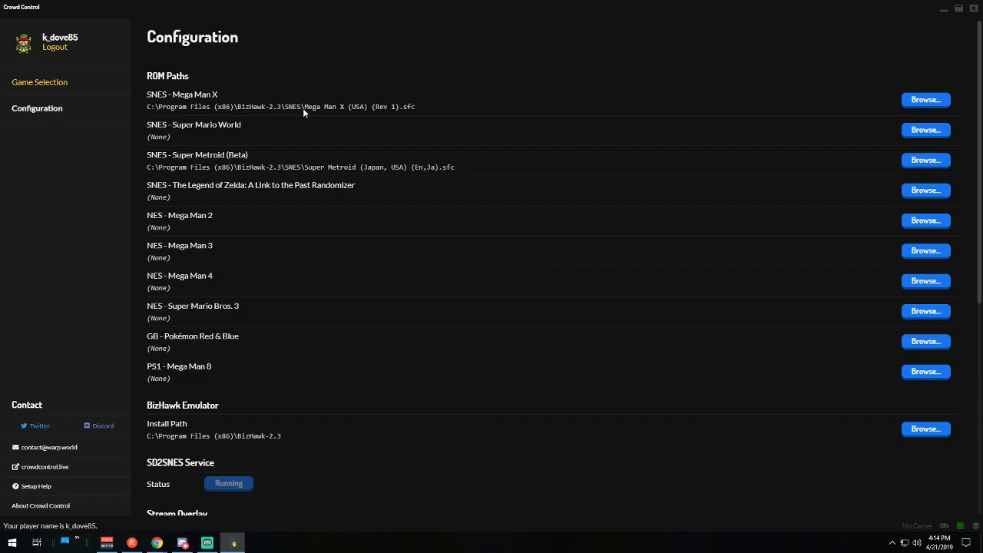
pyautogui.moveTo(461, 120)
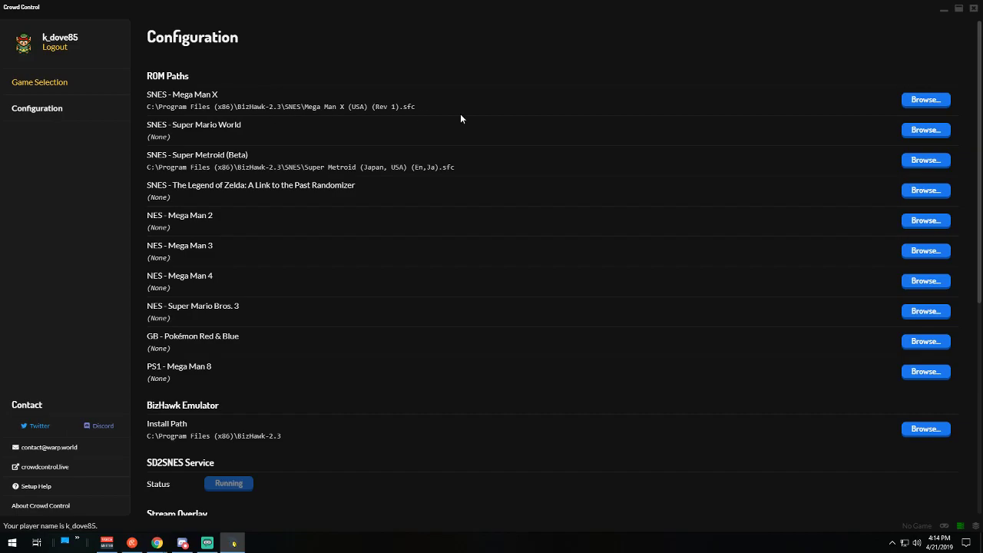
pyautogui.scroll(-3)
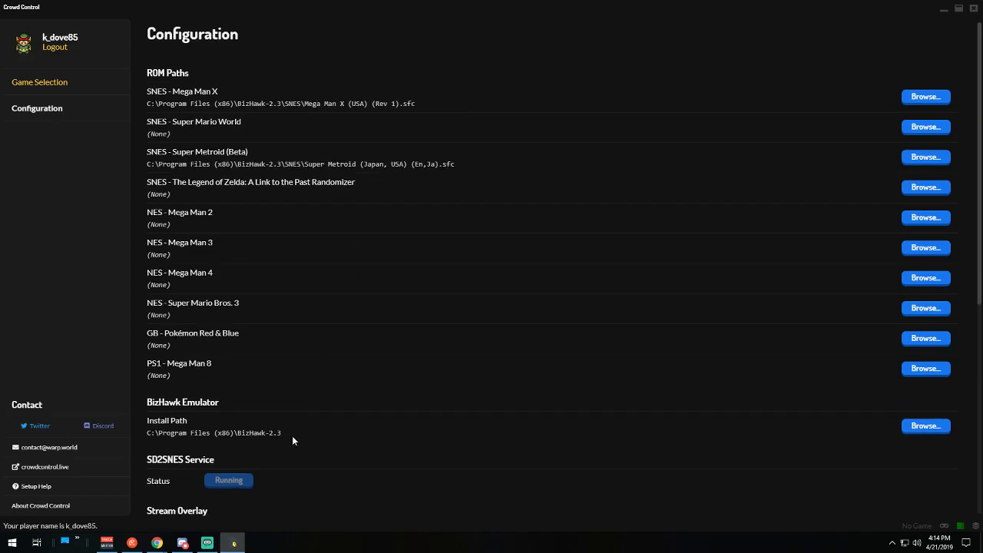
pyautogui.scroll(-3)
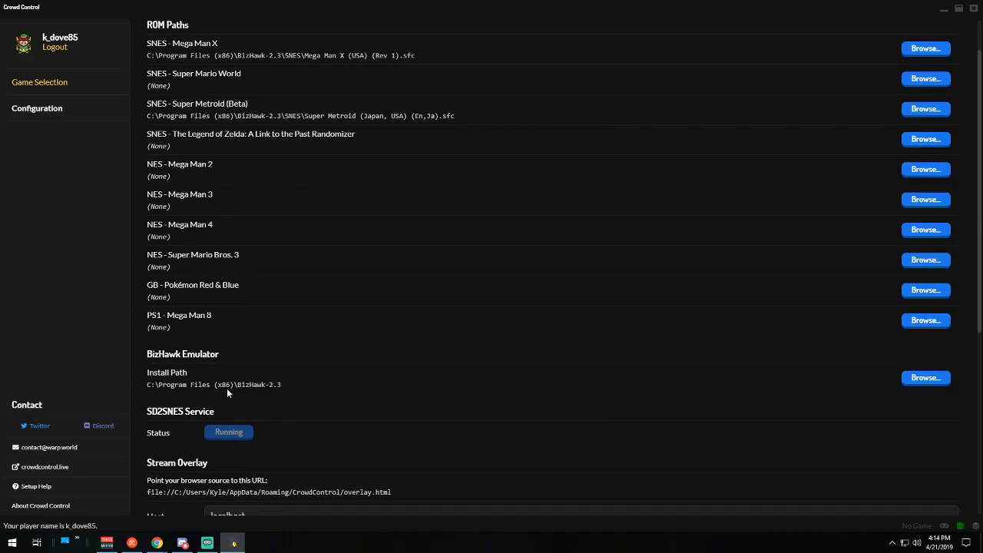
pyautogui.moveTo(261, 397)
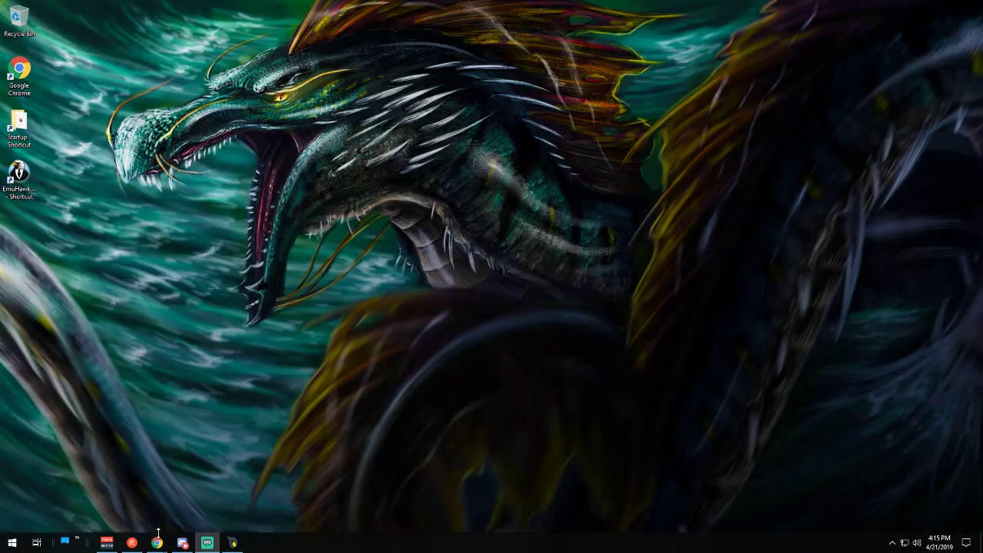
# Step: View the TASVideos BizHawk GitHub releases page and its BizHawk-2.3.1.zip asset
pyautogui.click(157, 544)
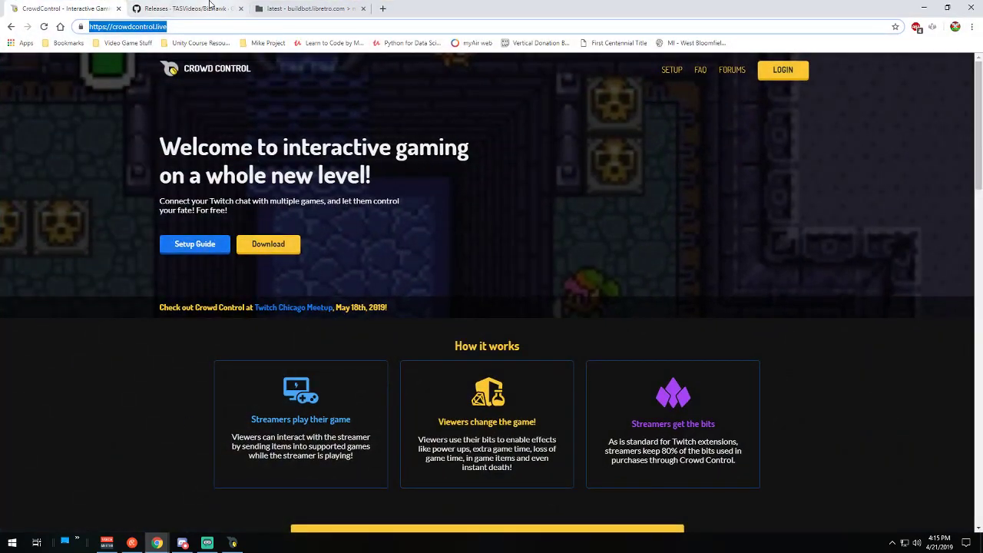
pyautogui.click(188, 9)
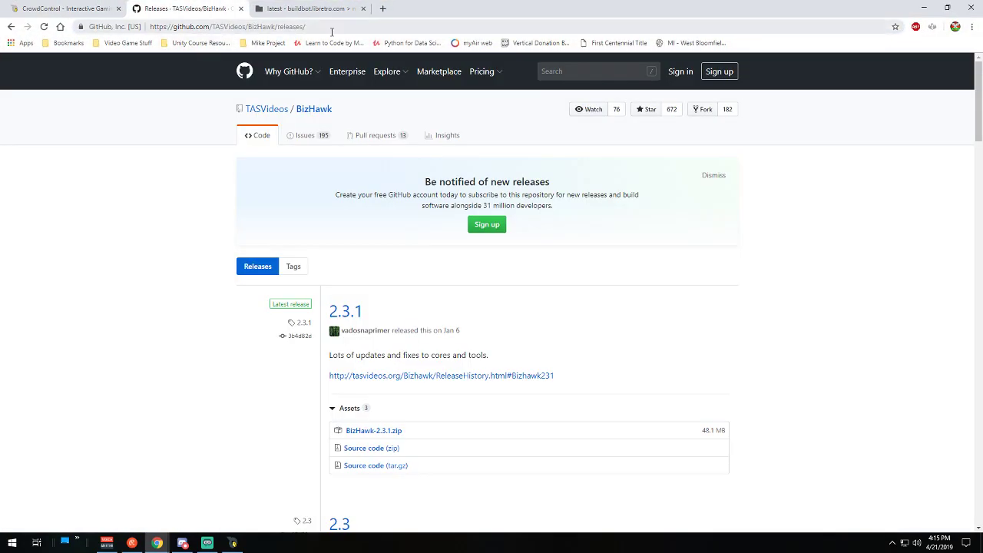
pyautogui.click(227, 26)
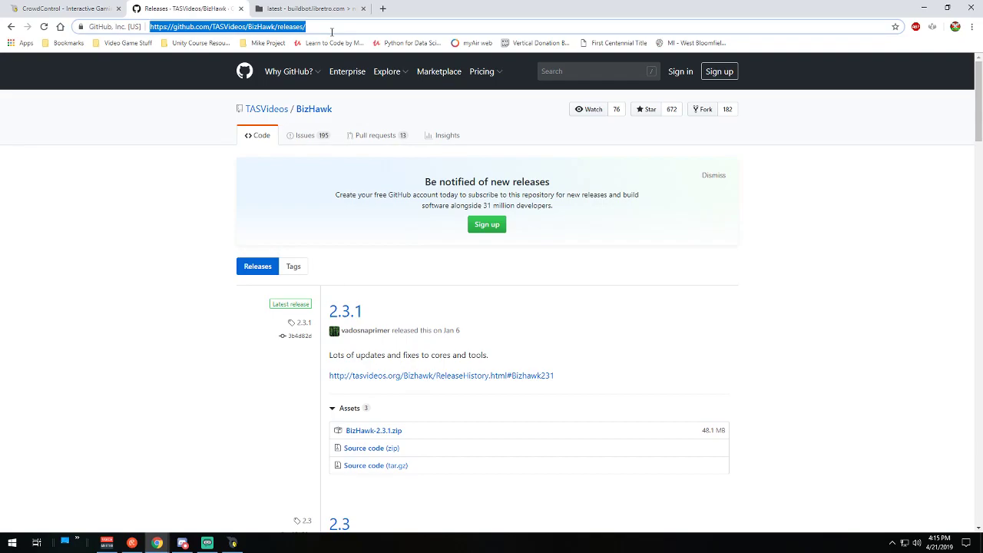
pyautogui.moveTo(511, 378)
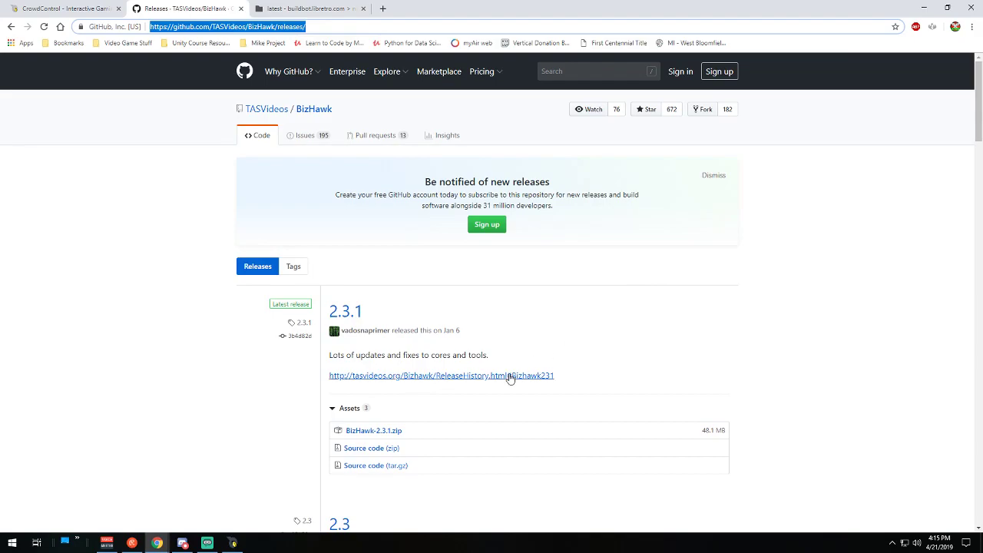
pyautogui.scroll(-3)
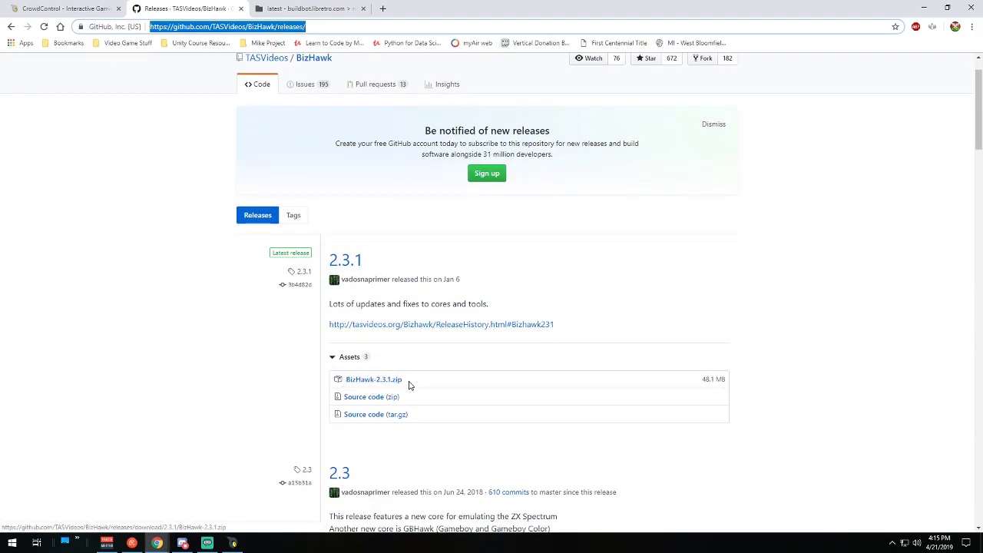
pyautogui.moveTo(372, 379)
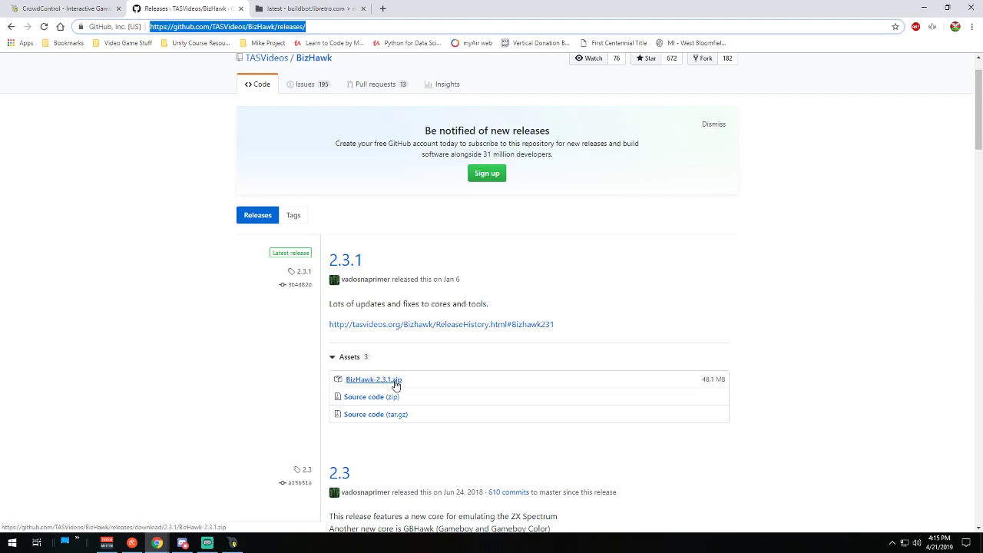
pyautogui.moveTo(397, 378)
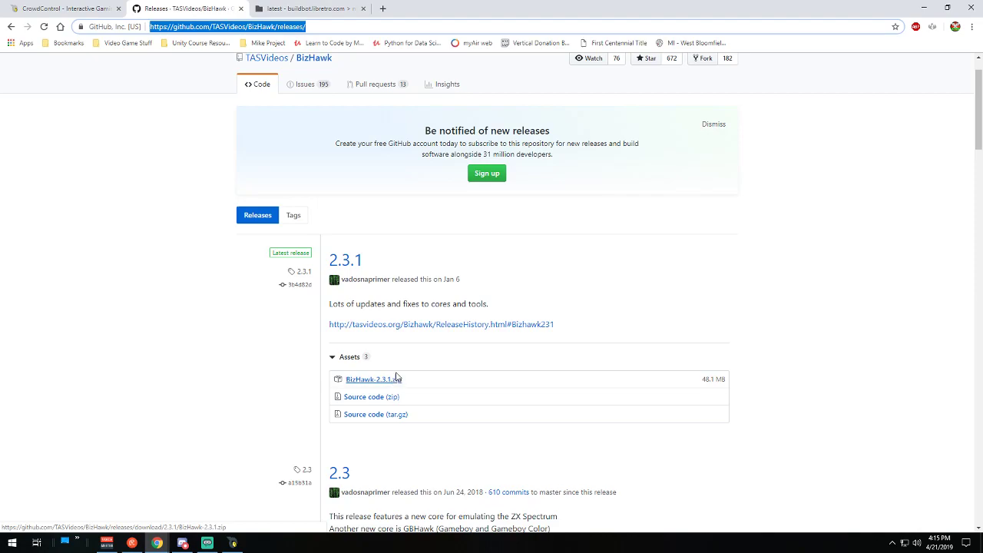
pyautogui.moveTo(888, 6)
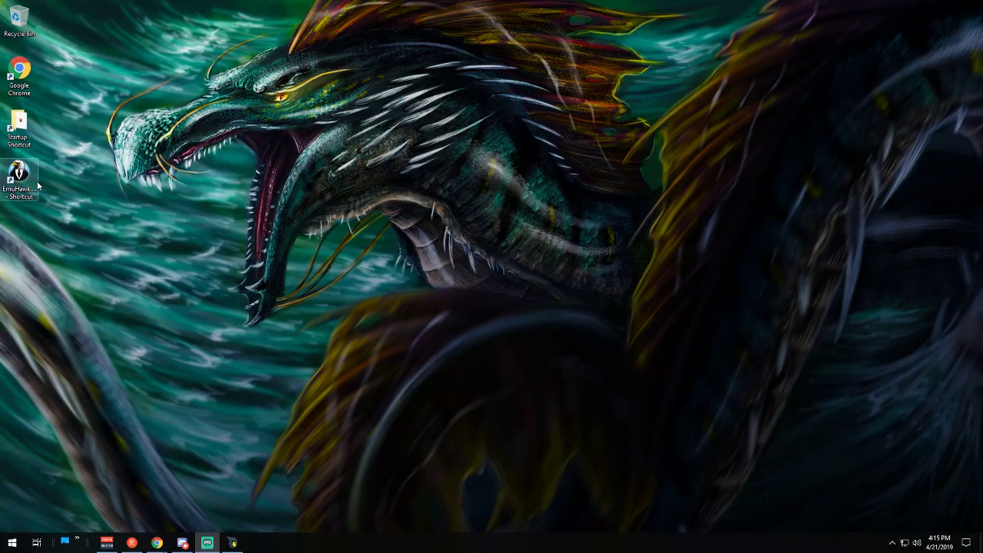
# Step: Open the EmuHawk shortcut's install folder in File Explorer
pyautogui.rightClick(19, 176)
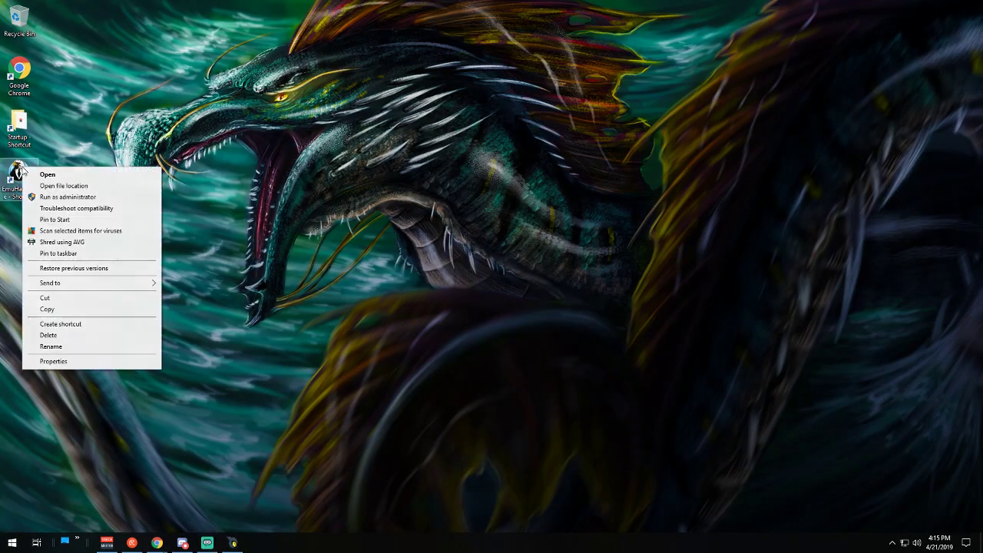
pyautogui.moveTo(74, 268)
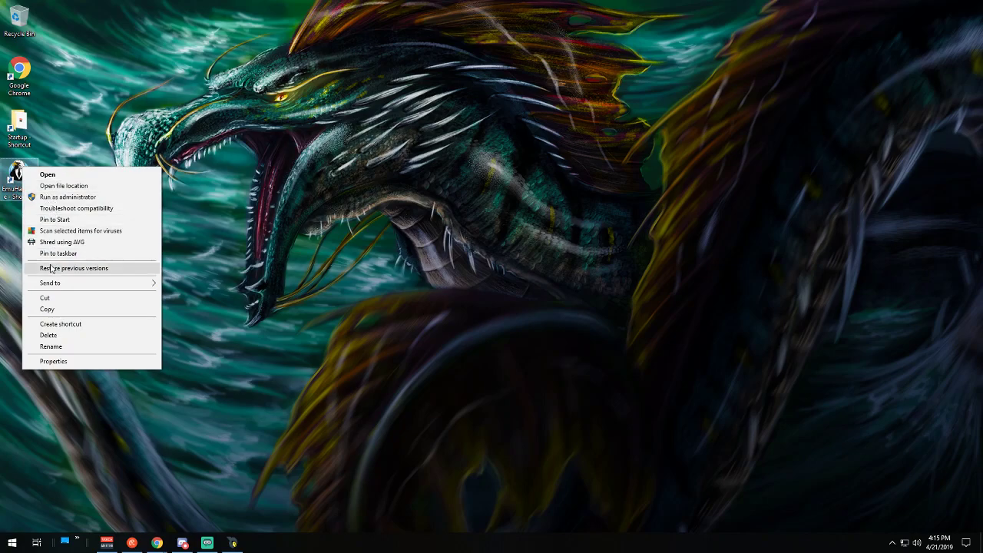
pyautogui.moveTo(74, 186)
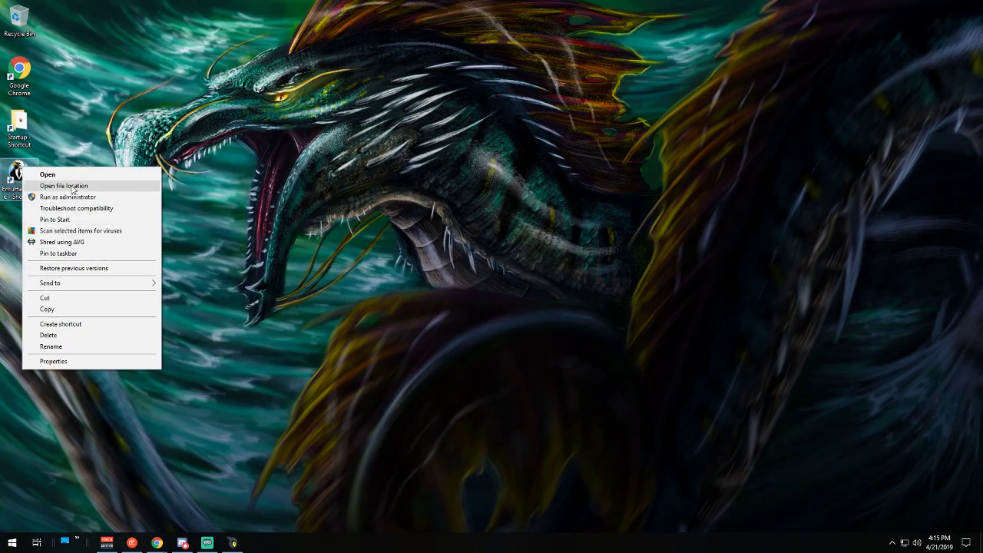
pyautogui.click(64, 184)
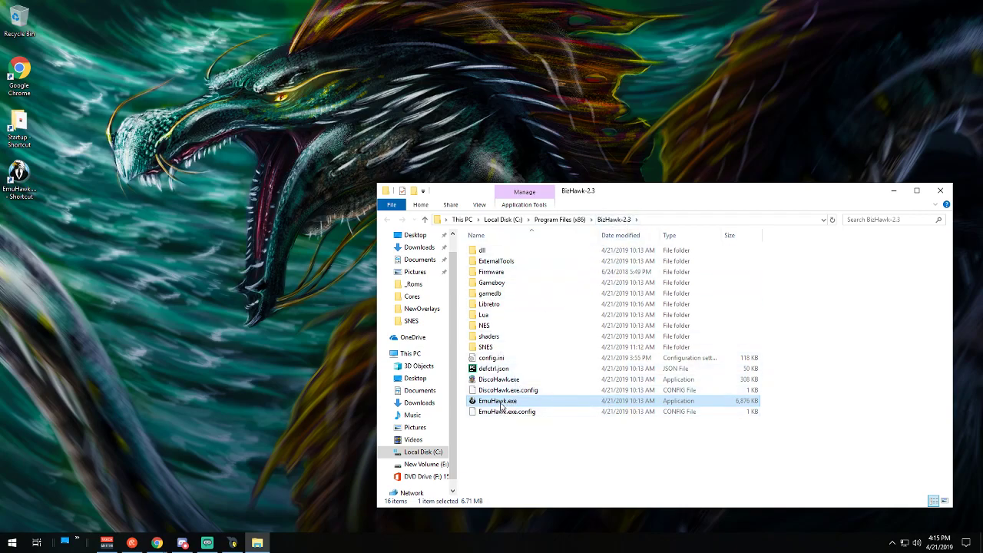
pyautogui.moveTo(498, 401)
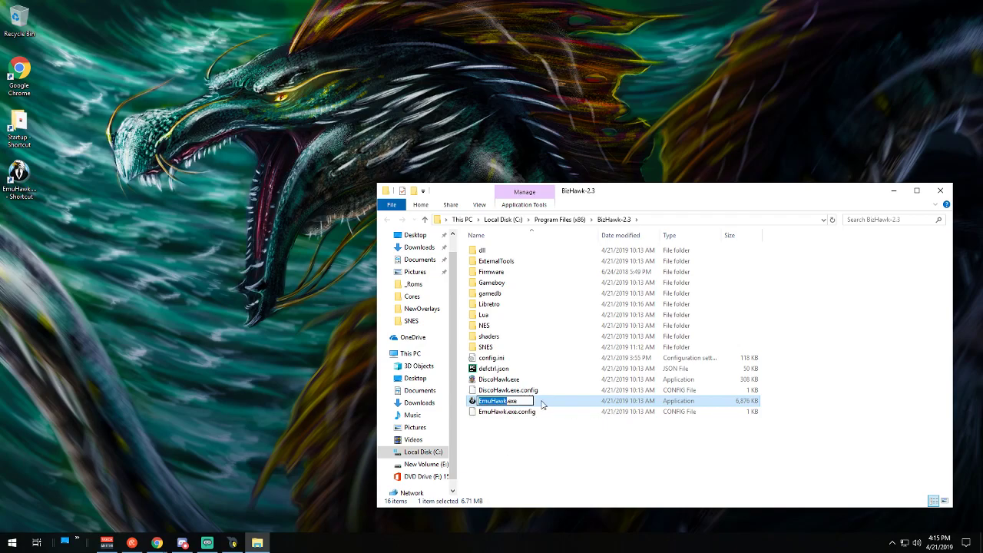
pyautogui.click(499, 380)
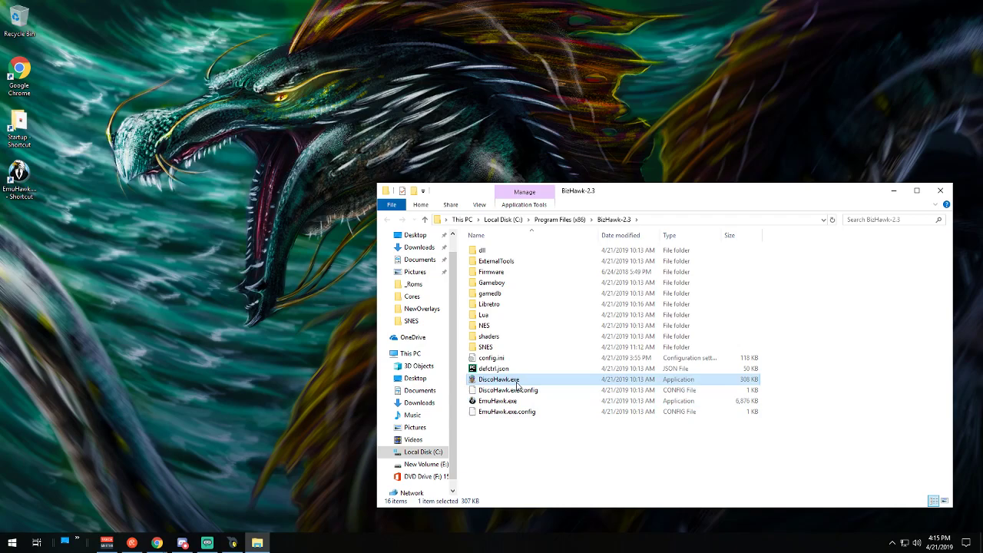
pyautogui.moveTo(499, 380)
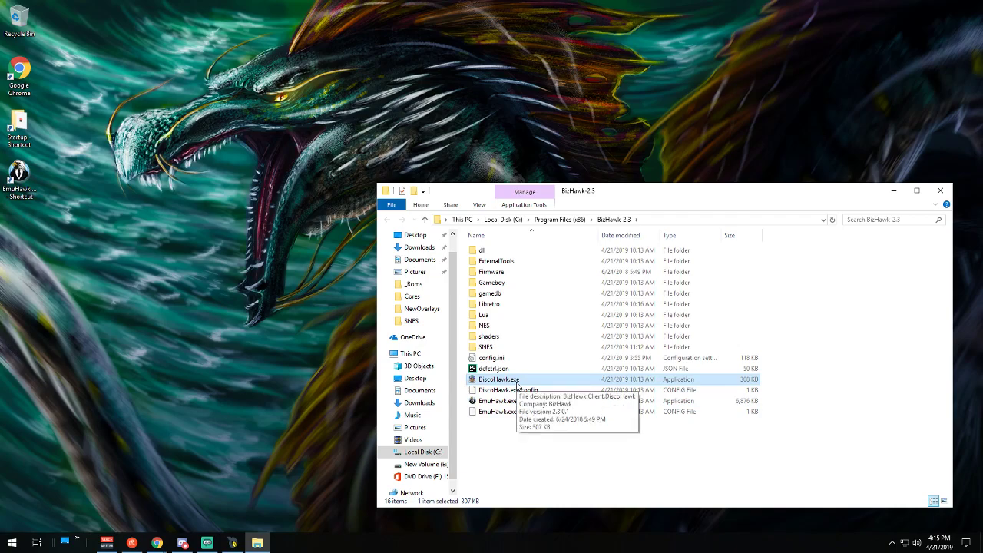
pyautogui.moveTo(490, 304)
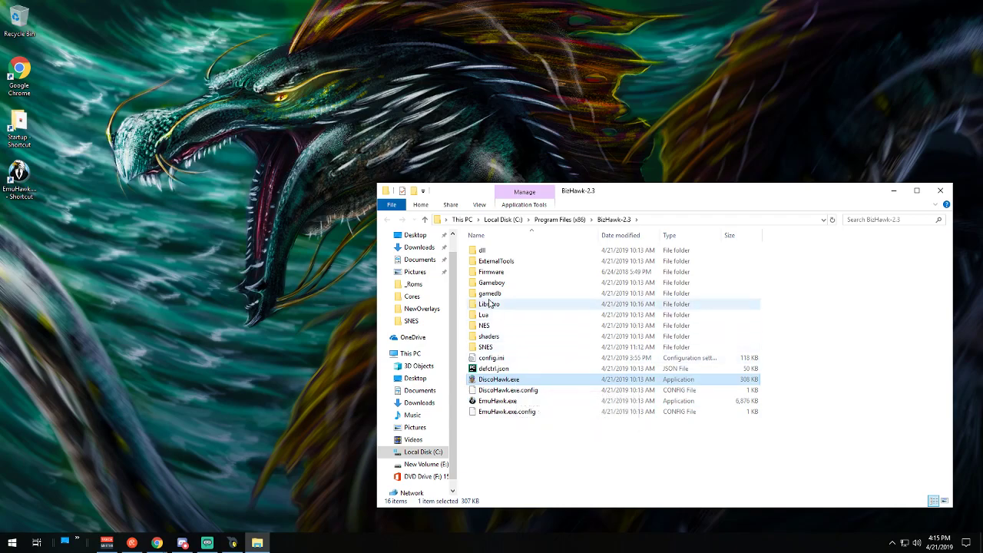
pyautogui.moveTo(489, 304)
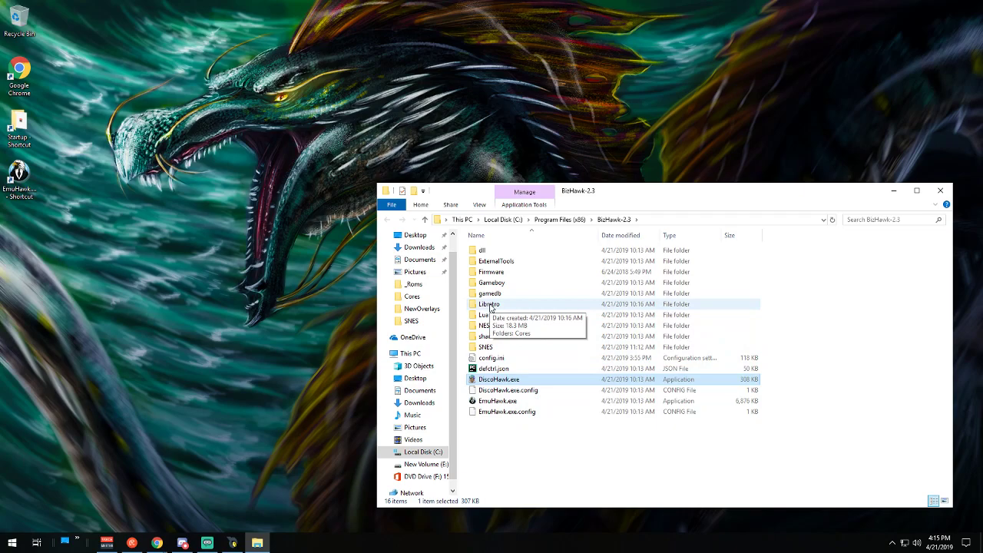
# Step: Browse into Libretro's Cores folder and look over the four bsnes libretro DLL variants
pyautogui.doubleClick(489, 304)
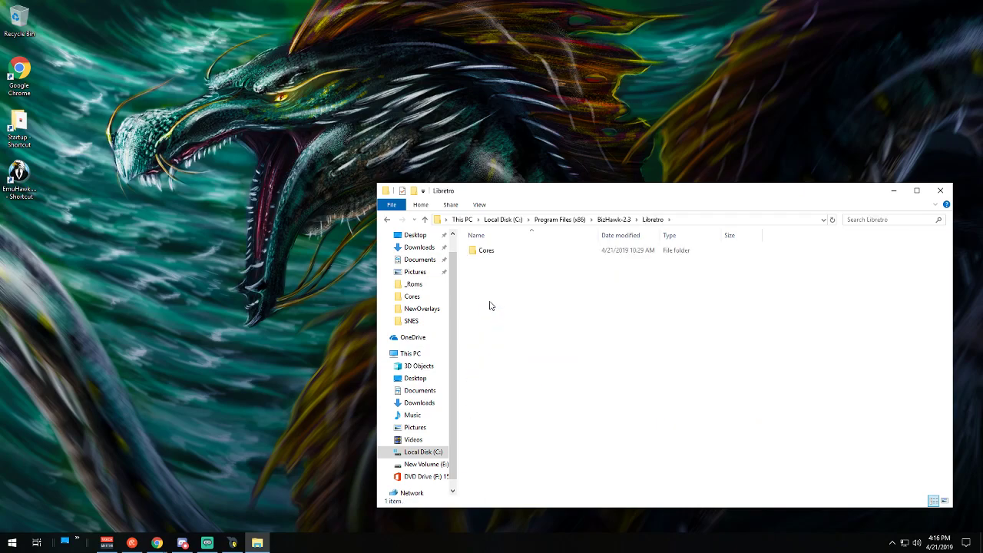
pyautogui.doubleClick(485, 249)
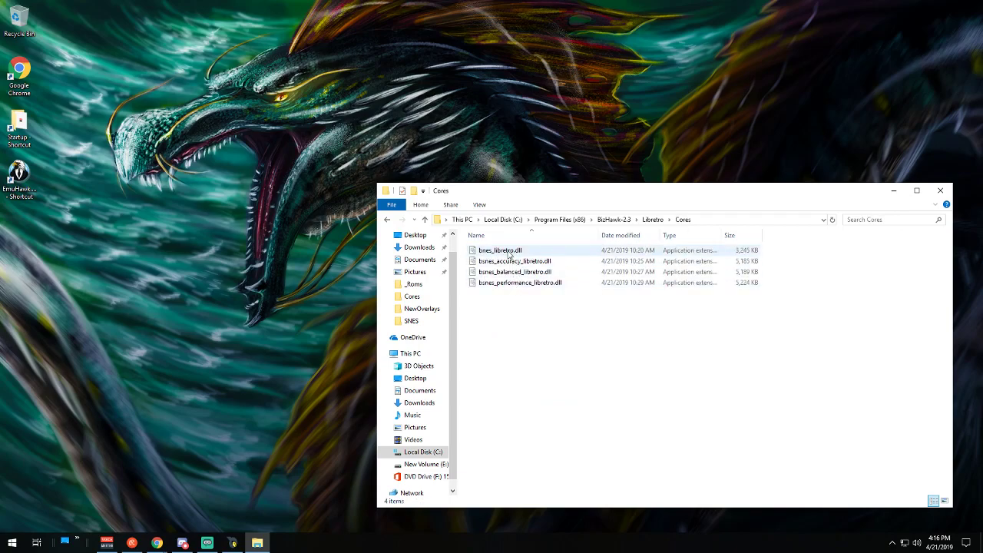
pyautogui.moveTo(500, 249)
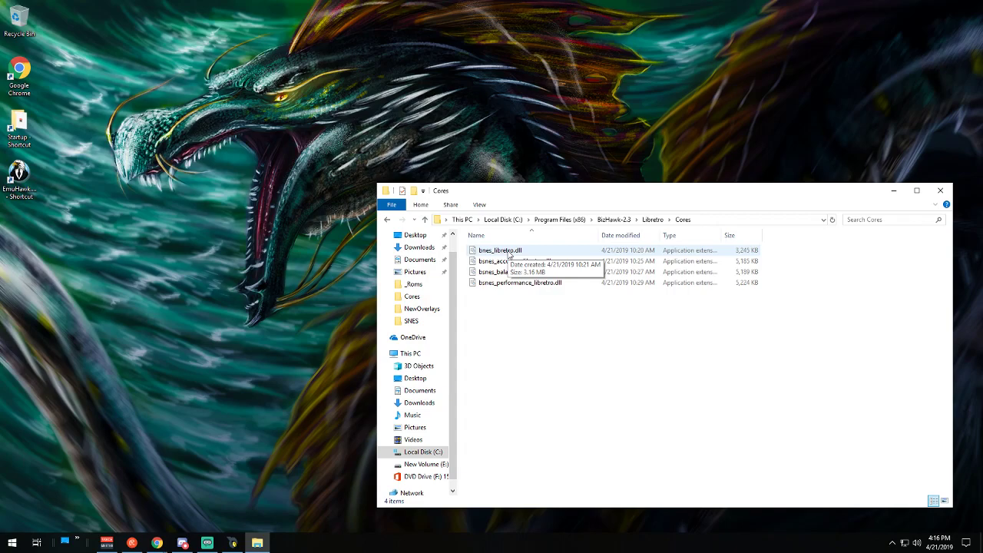
pyautogui.click(508, 261)
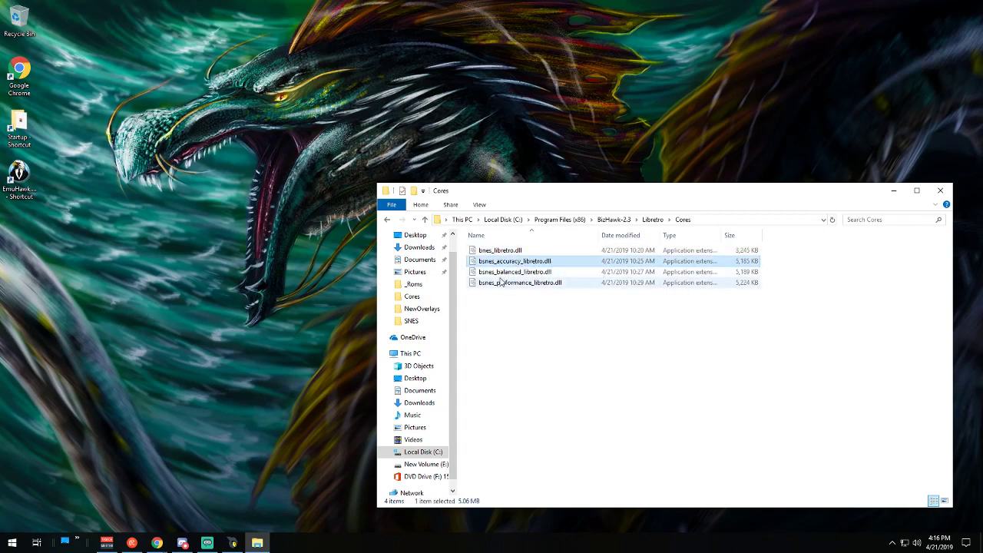
pyautogui.click(501, 249)
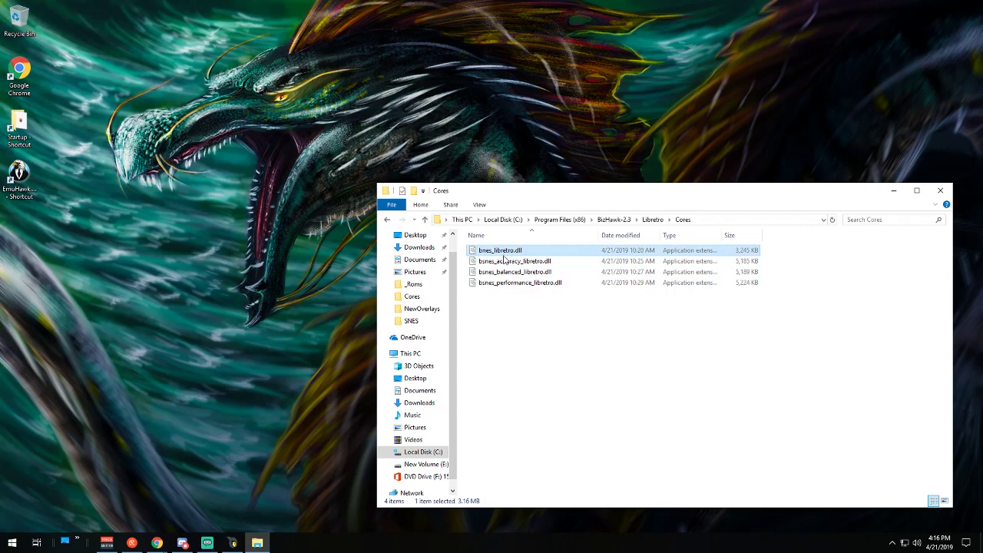
pyautogui.moveTo(515, 261)
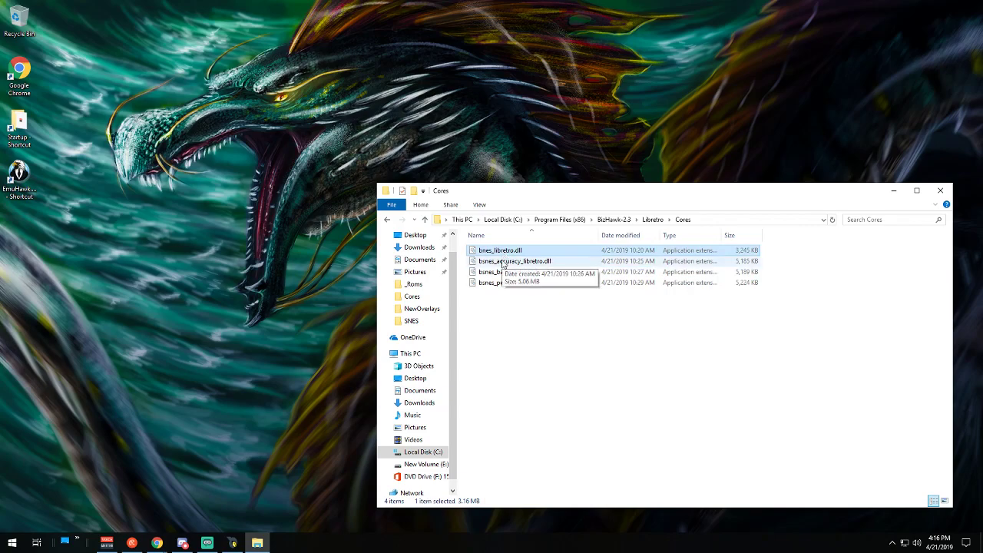
pyautogui.click(515, 262)
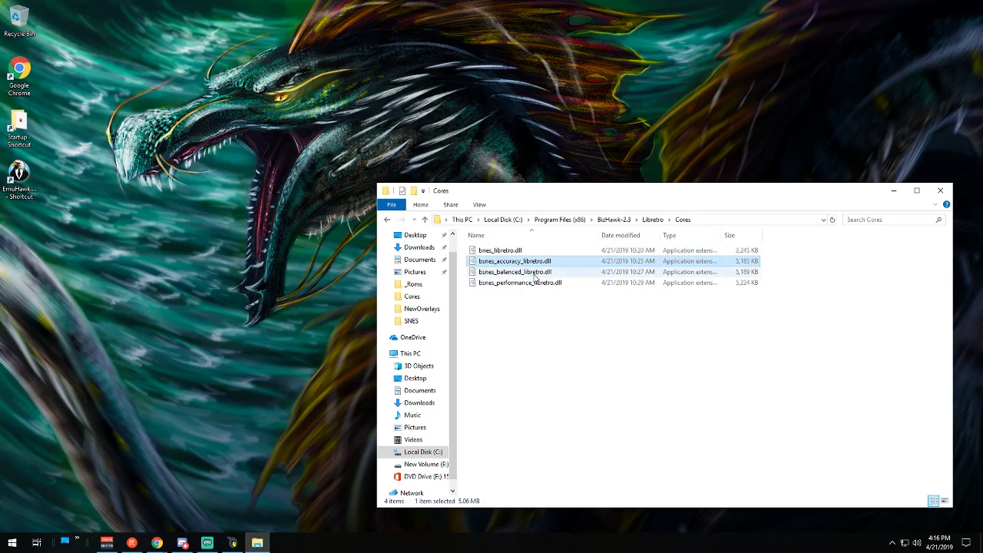
pyautogui.click(520, 283)
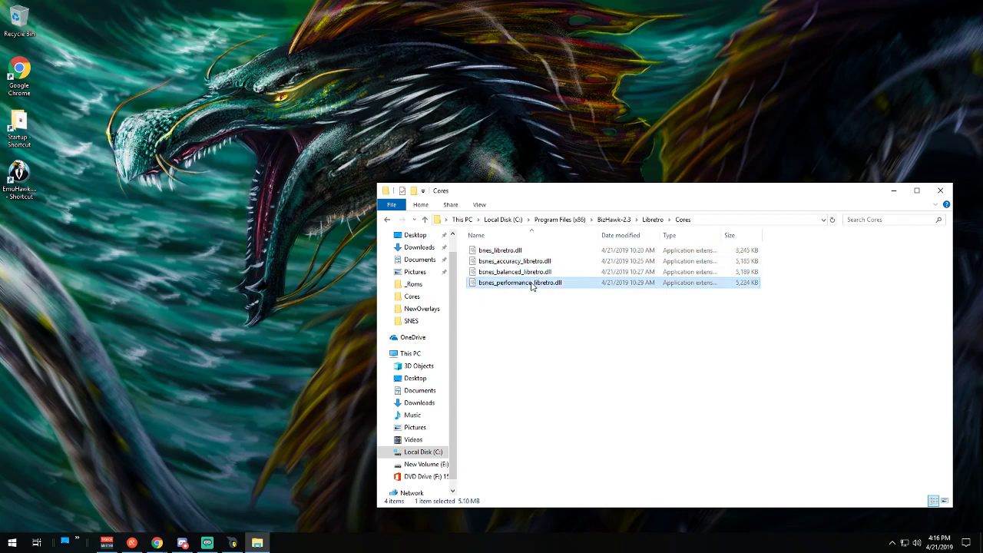
pyautogui.moveTo(576, 325)
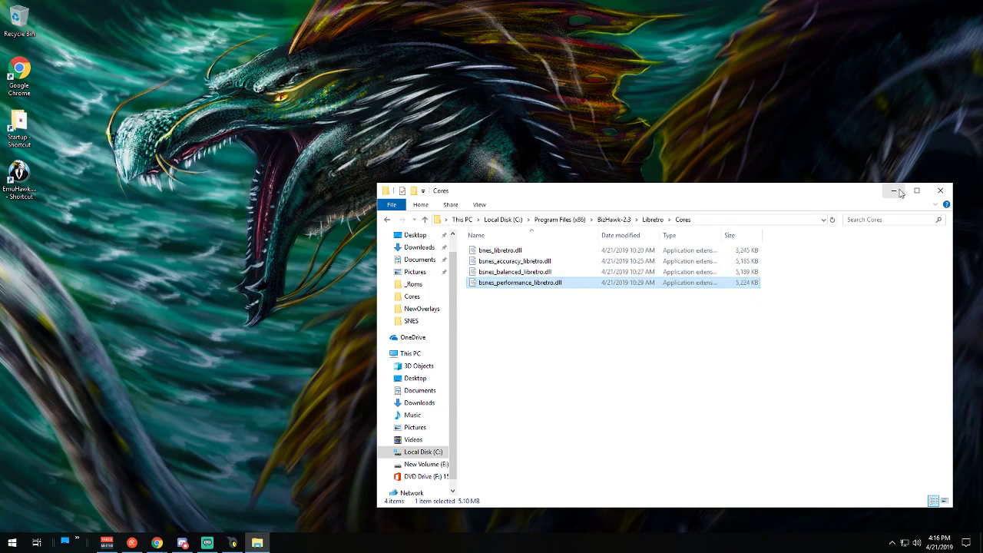
# Step: Revisit the libretro buildbot x86_64 latest cores listing, then leave only the desktop showing
pyautogui.click(894, 191)
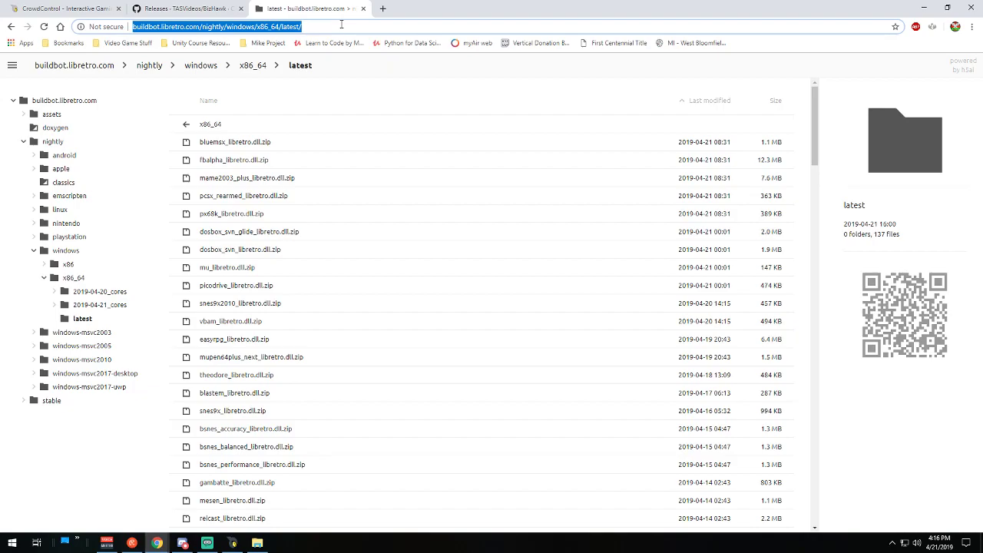
pyautogui.moveTo(612, 102)
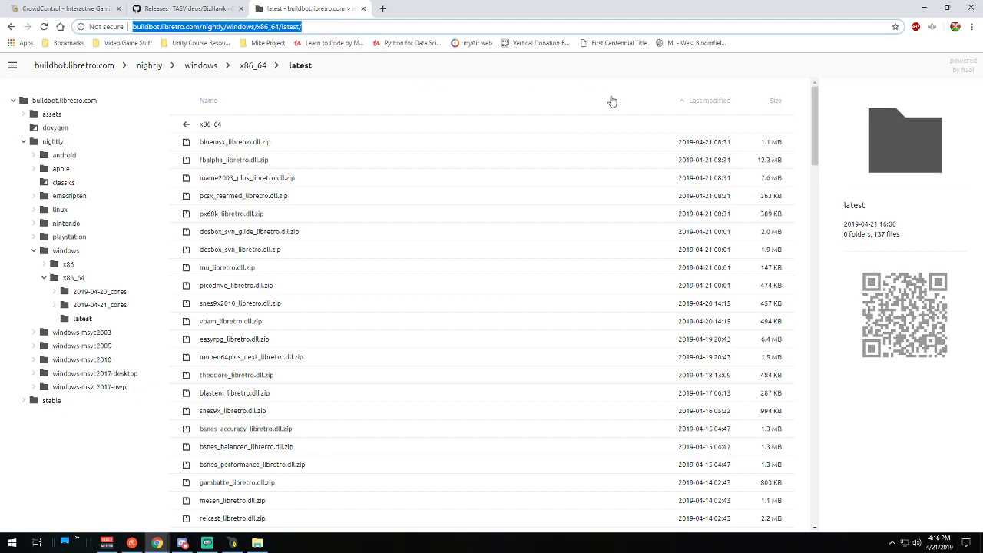
pyautogui.click(209, 101)
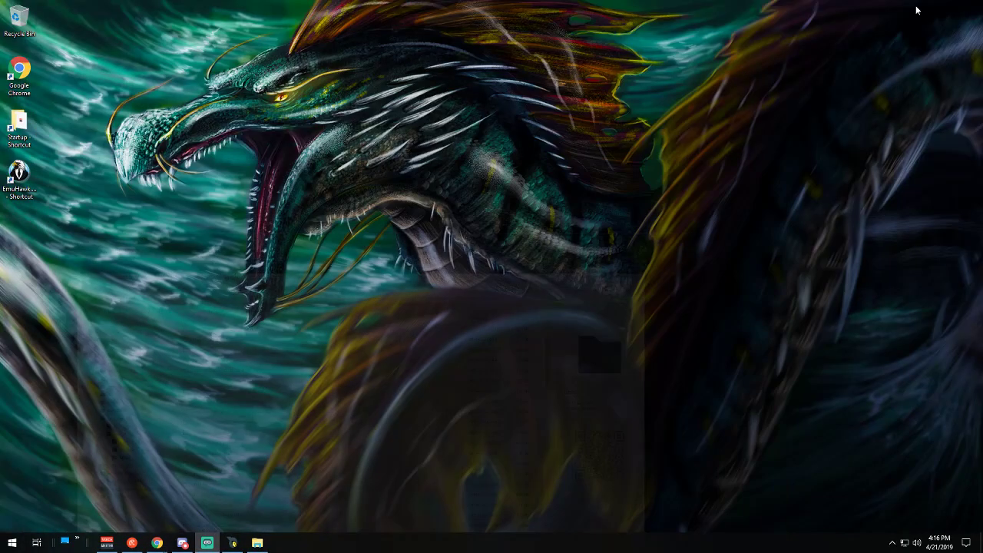
# Step: Bring the Cores folder window back and close it so only the desktop shows
pyautogui.click(257, 544)
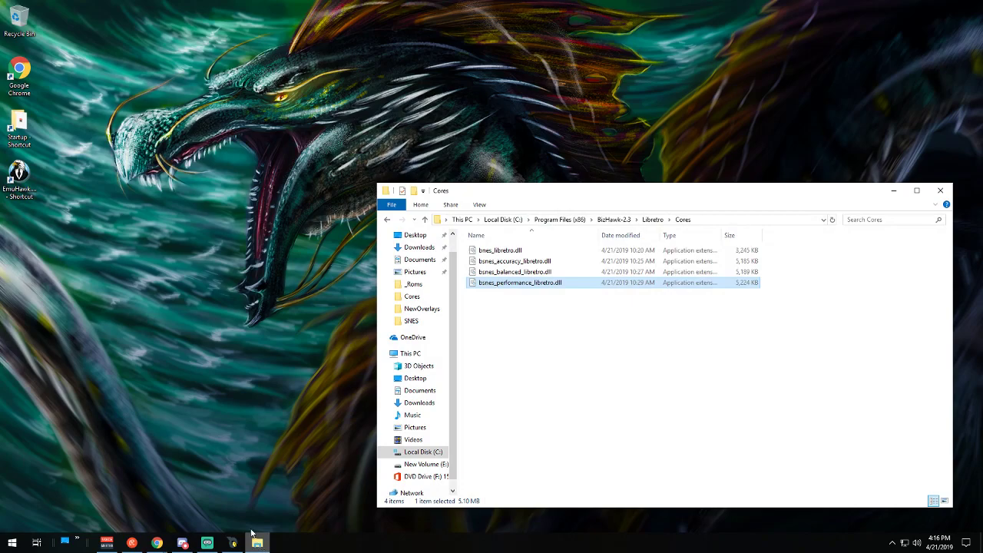
pyautogui.moveTo(500, 298)
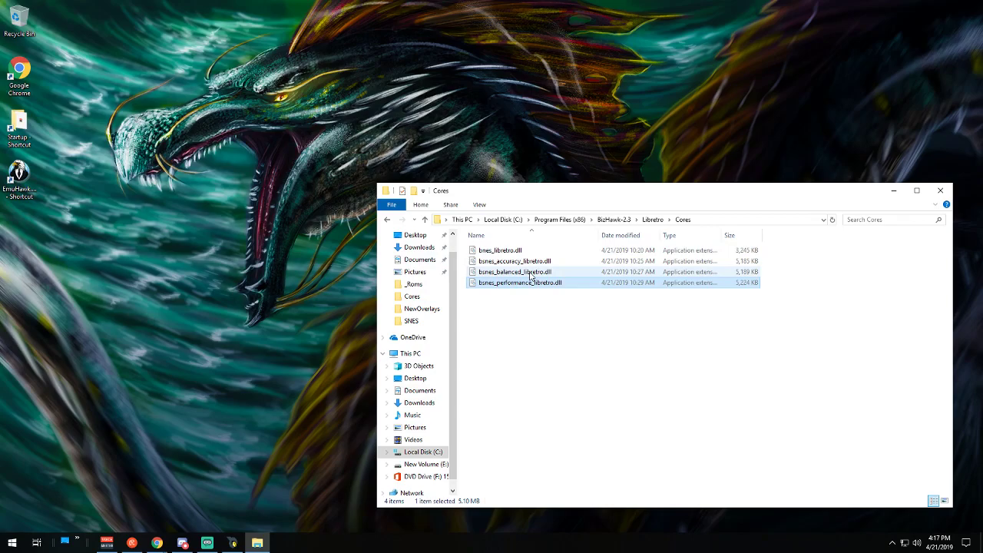
pyautogui.click(523, 283)
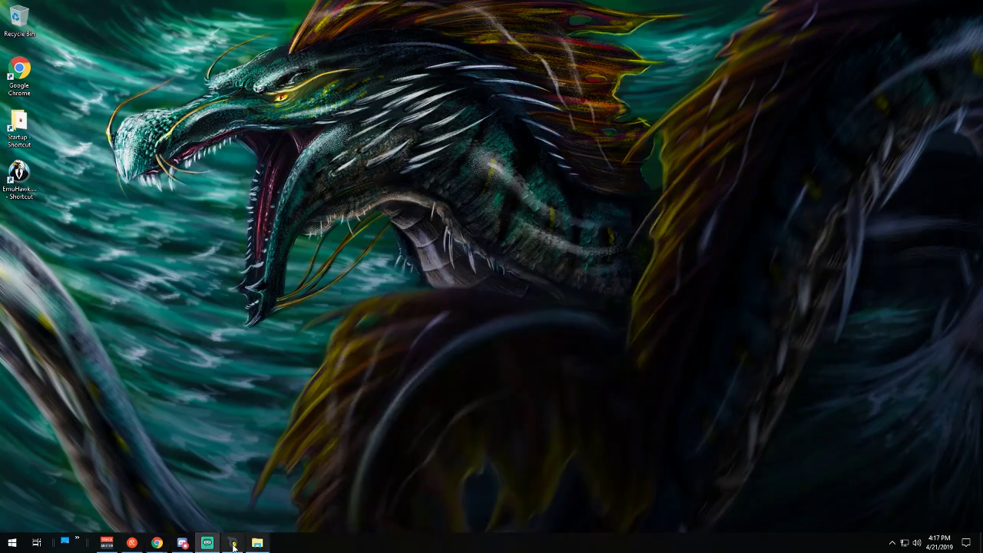
# Step: Set the BizHawk install path to the BizHawk-2.3 folder via the folder picker
pyautogui.click(232, 544)
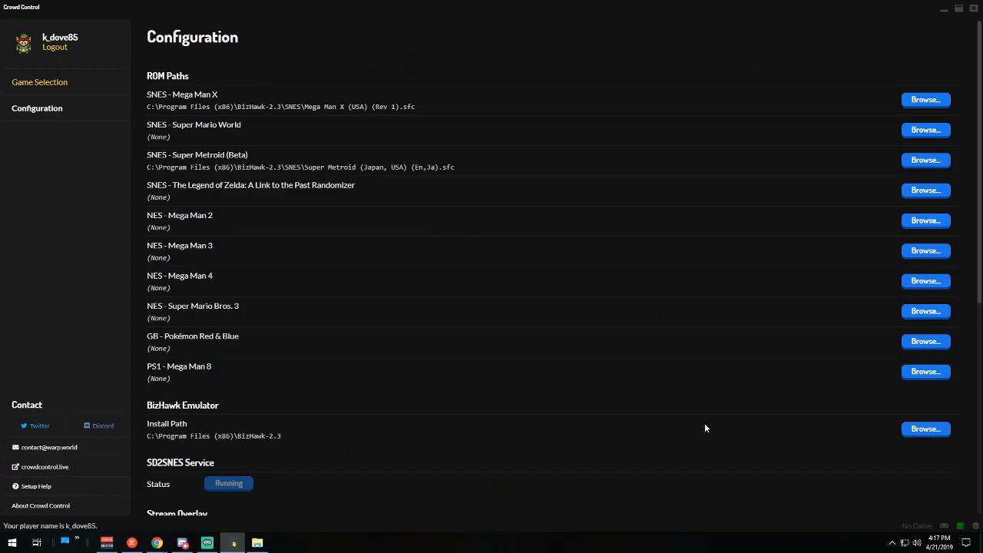
pyautogui.click(925, 429)
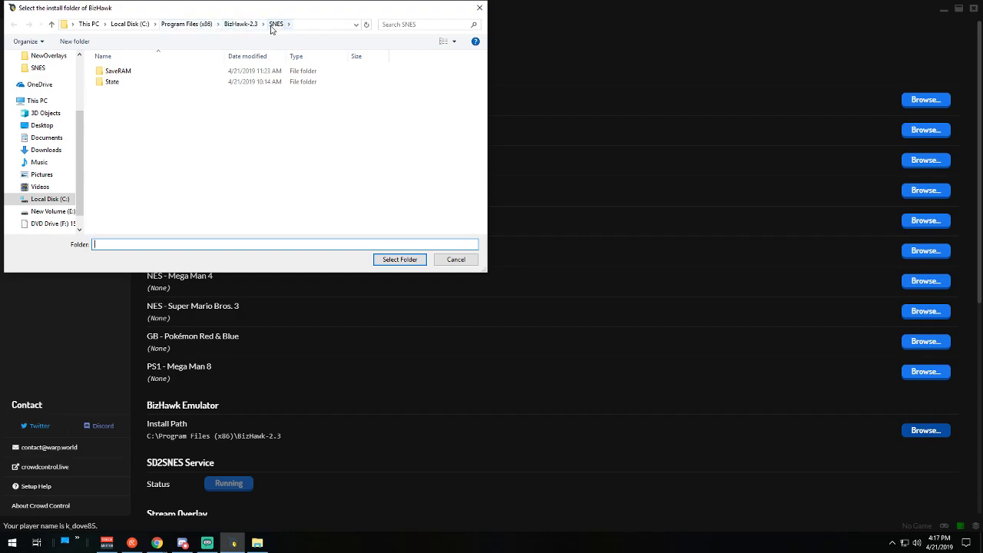
pyautogui.moveTo(258, 29)
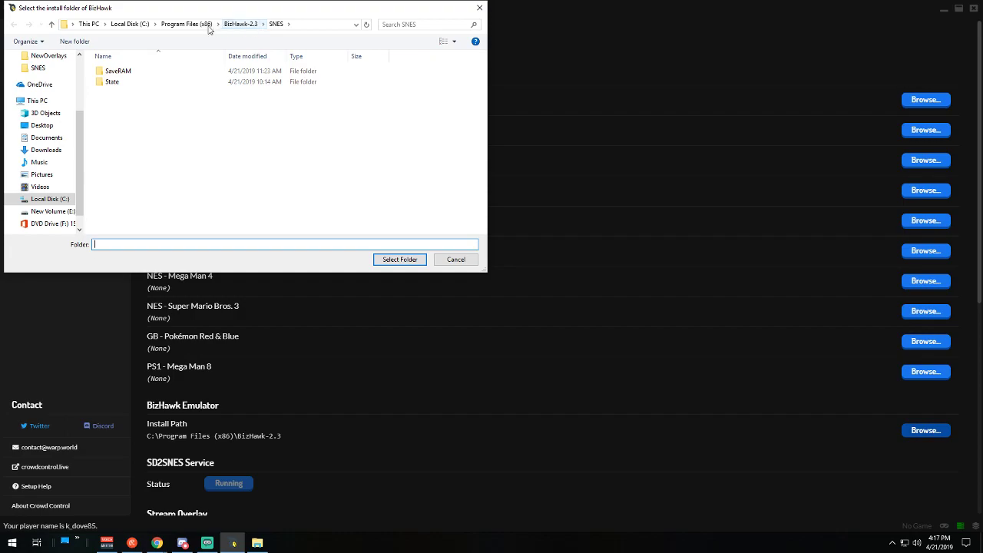
pyautogui.click(240, 24)
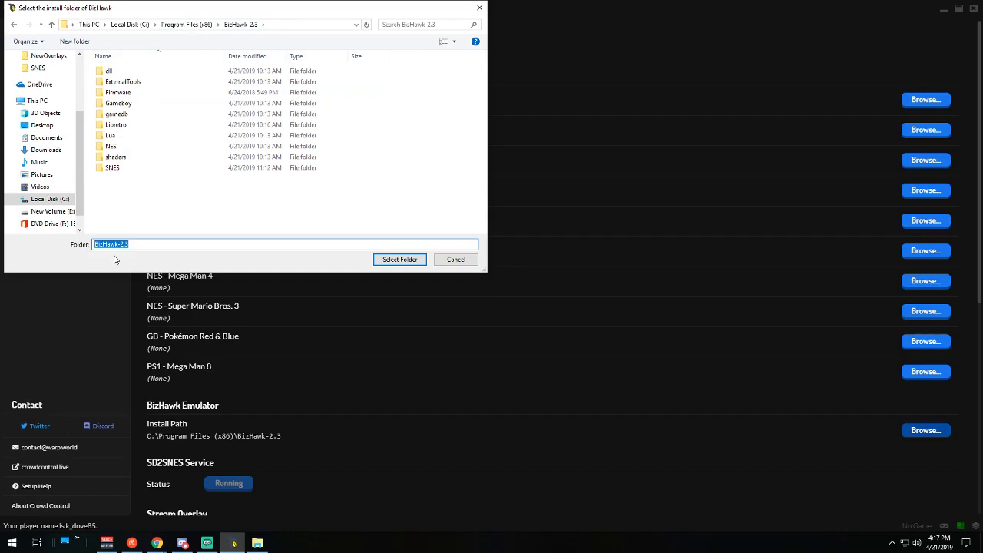
pyautogui.moveTo(400, 259)
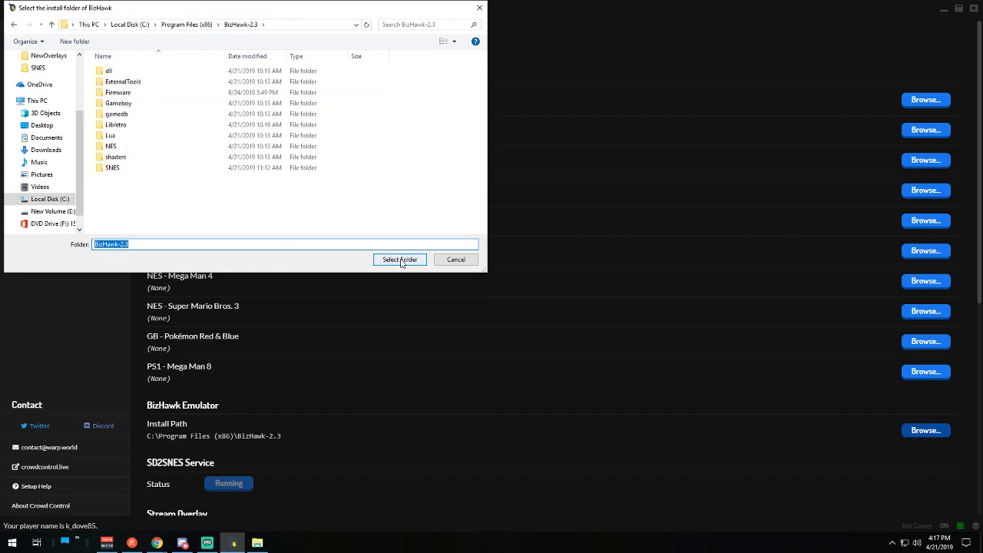
pyautogui.click(399, 260)
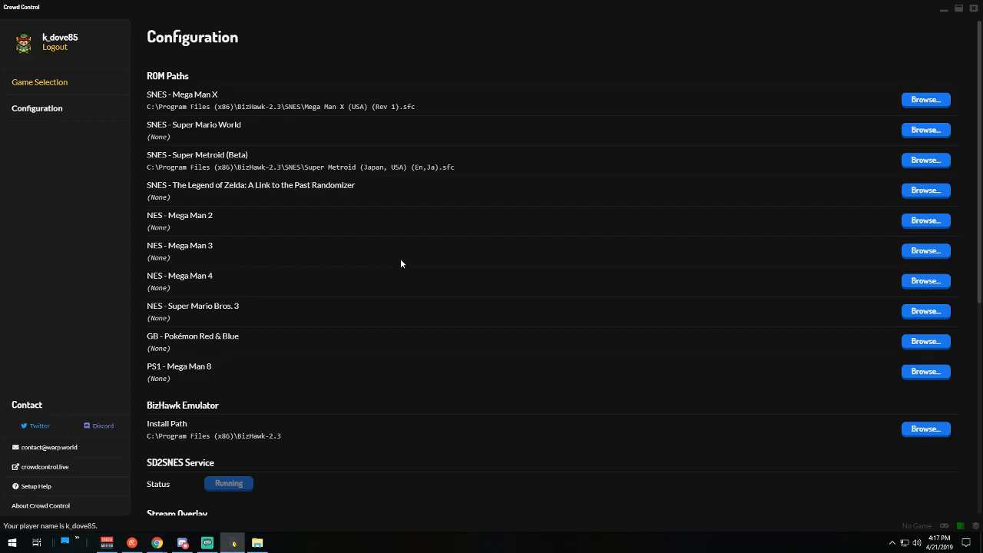
pyautogui.moveTo(407, 267)
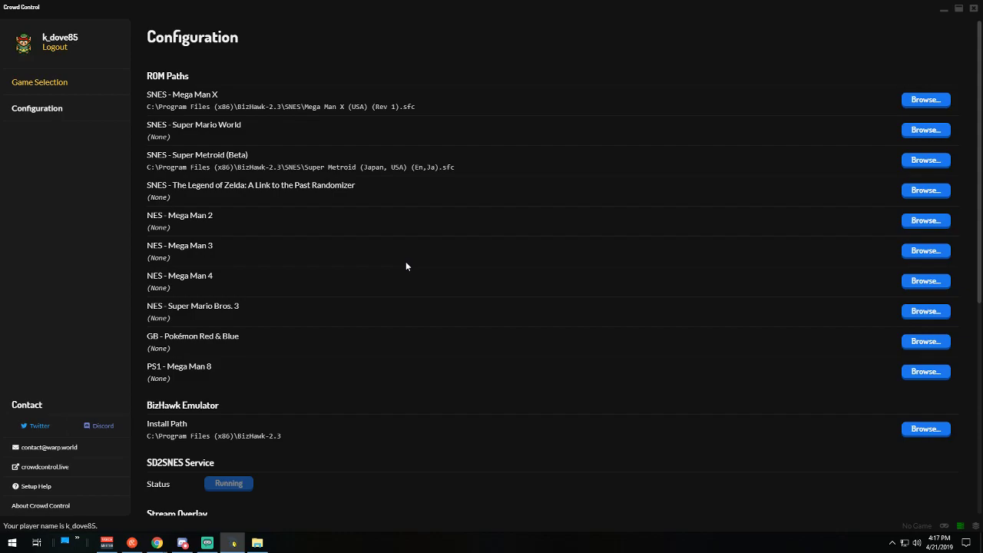
pyautogui.moveTo(234, 104)
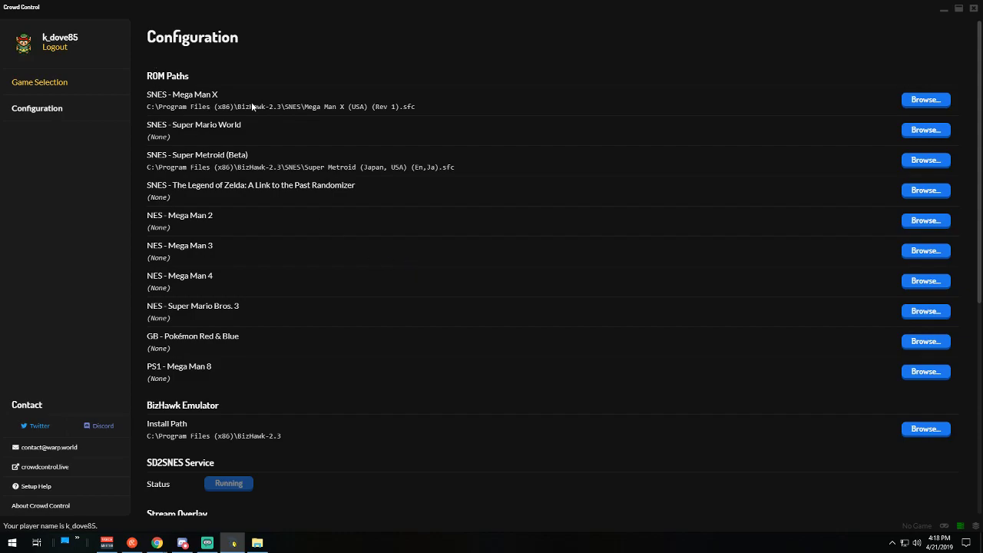
pyautogui.moveTo(925, 99)
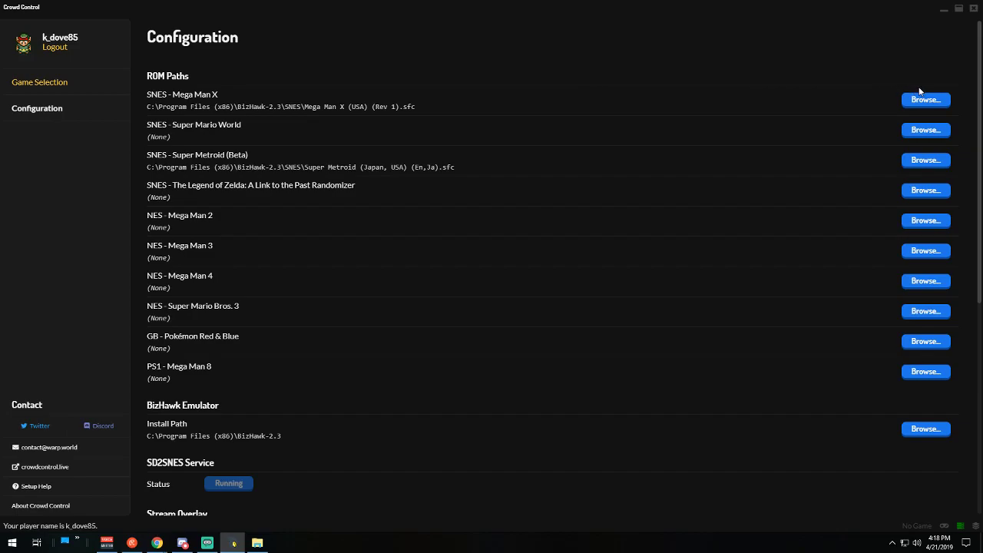
# Step: Browse for the Mega Man X ROM in the SNES folder, picking the Super Metroid file
pyautogui.click(925, 98)
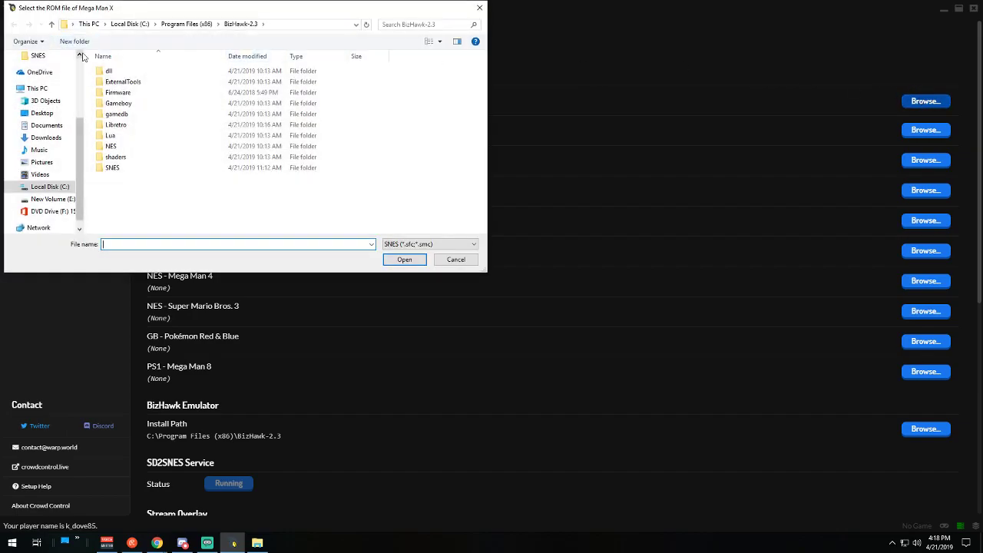
pyautogui.doubleClick(112, 168)
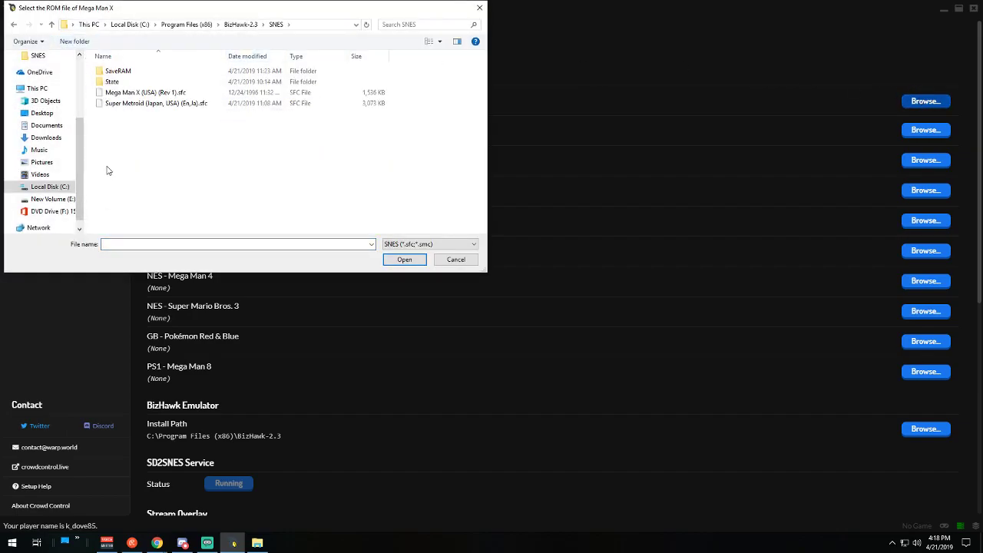
pyautogui.moveTo(145, 92)
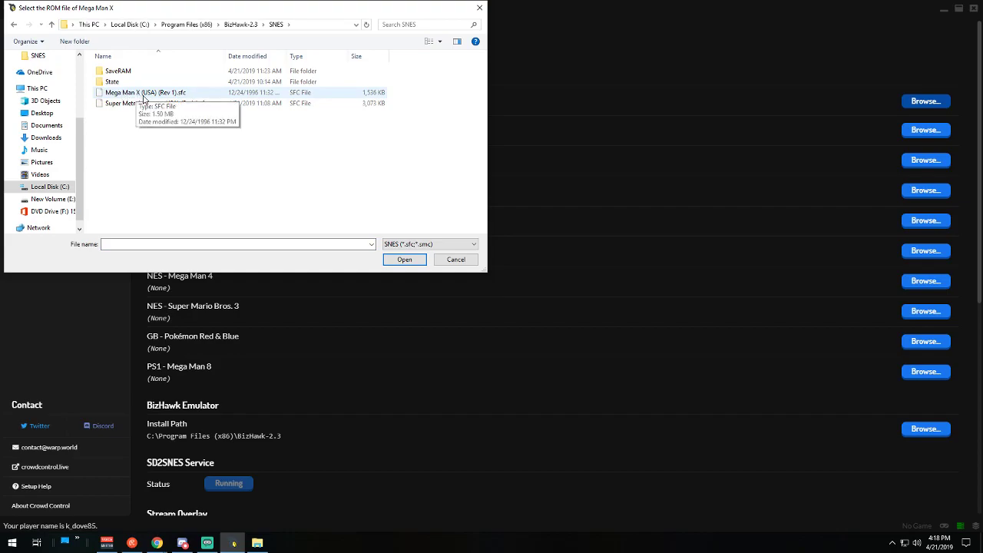
pyautogui.click(154, 103)
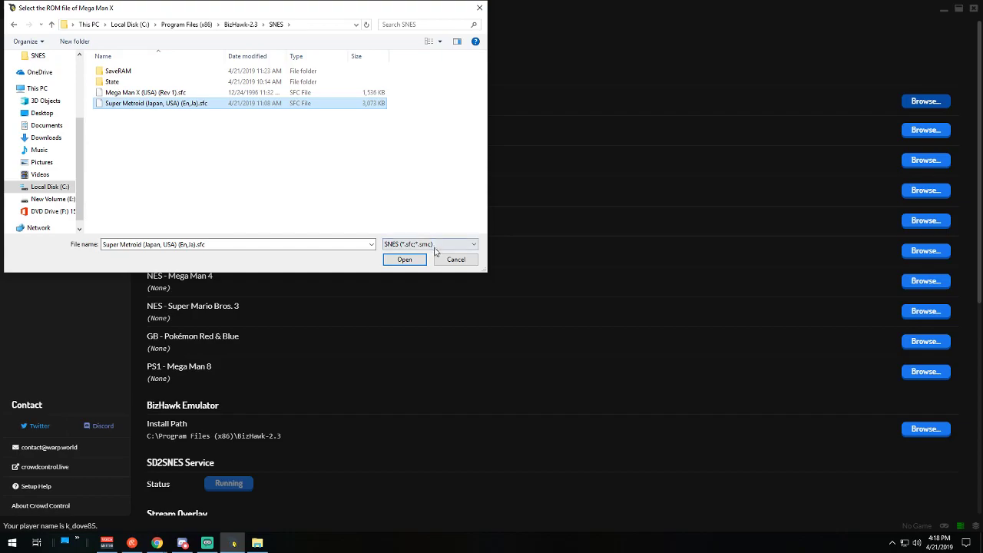
pyautogui.moveTo(455, 259)
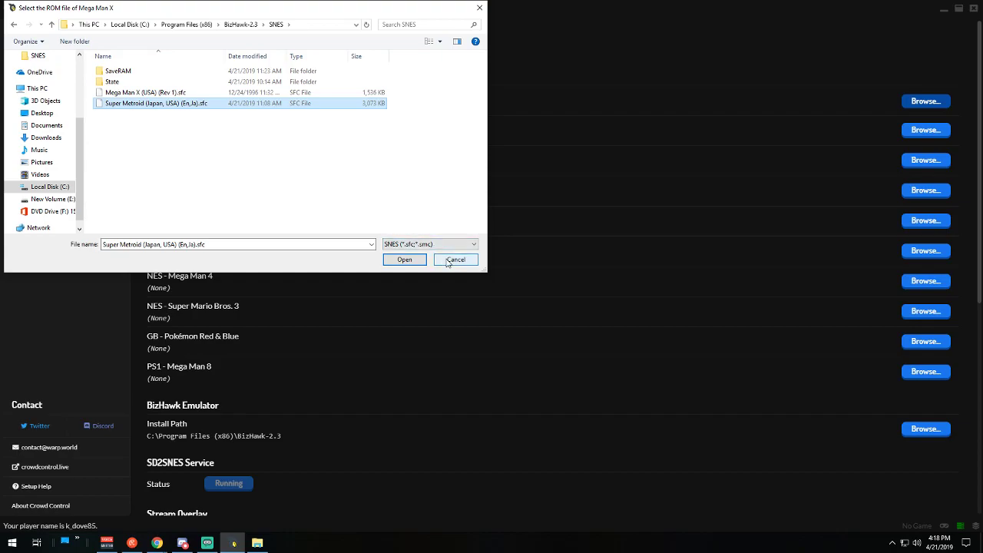
# Step: Cancel the ROM chooser, then choose SNES - Mega Man X with Lua as the connection method
pyautogui.click(404, 258)
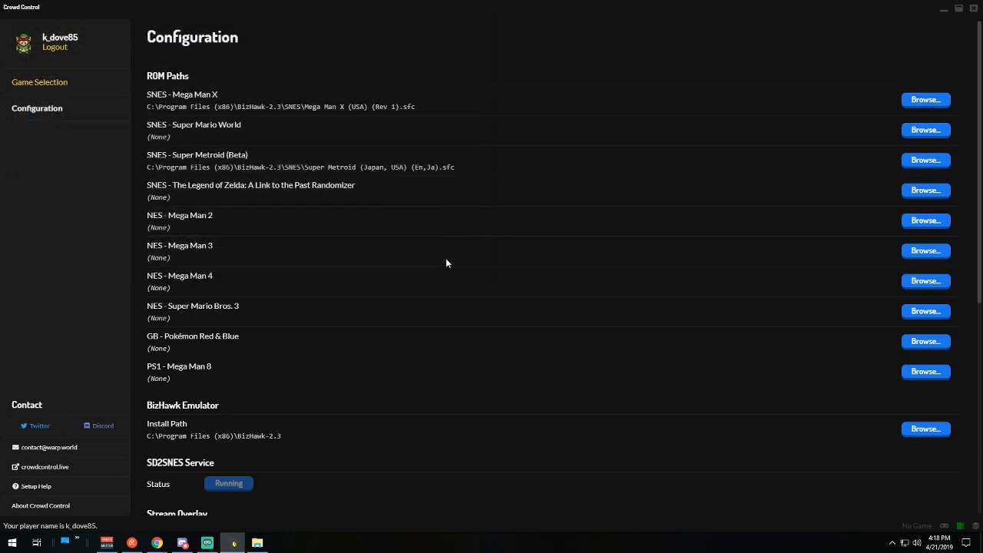
pyautogui.click(40, 82)
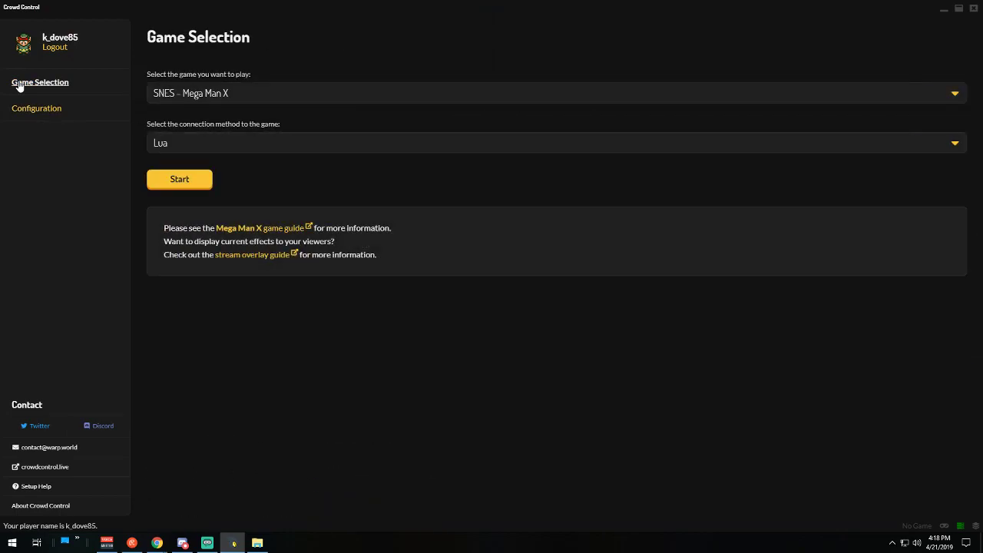
pyautogui.moveTo(196, 98)
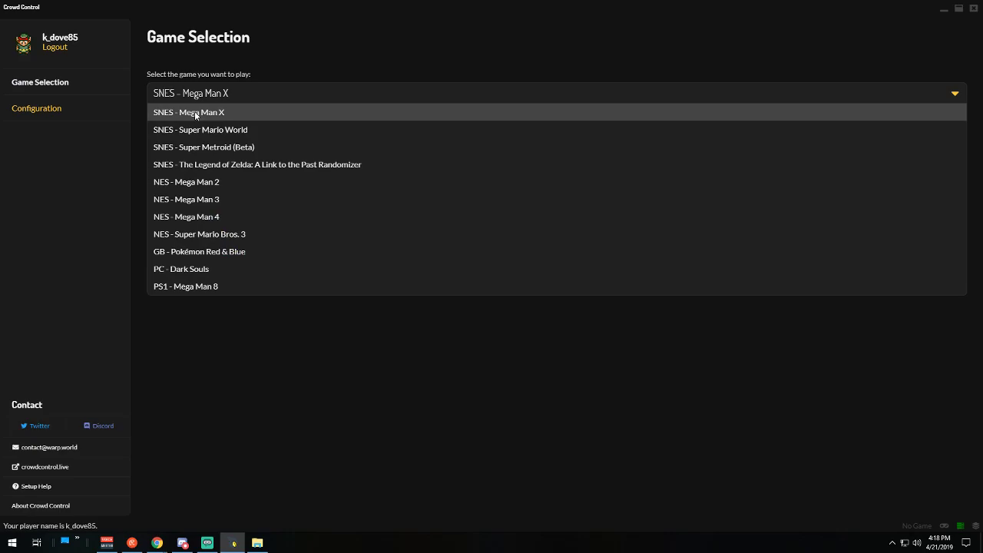
pyautogui.moveTo(192, 147)
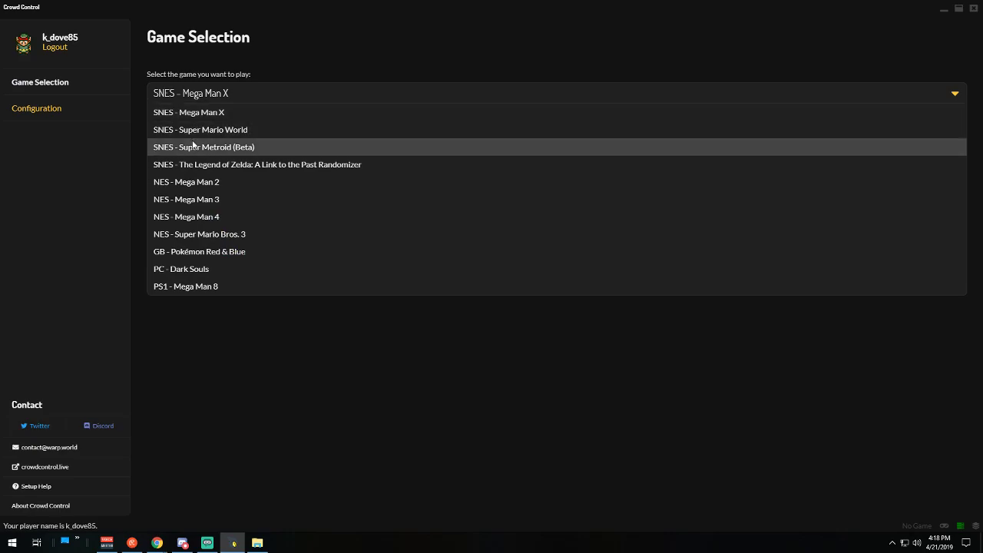
pyautogui.moveTo(200, 111)
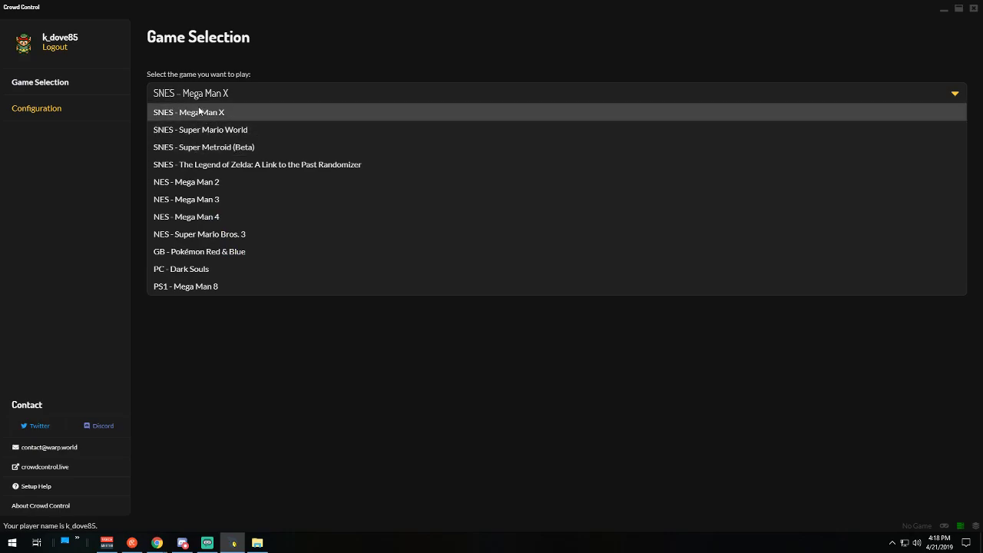
pyautogui.click(190, 111)
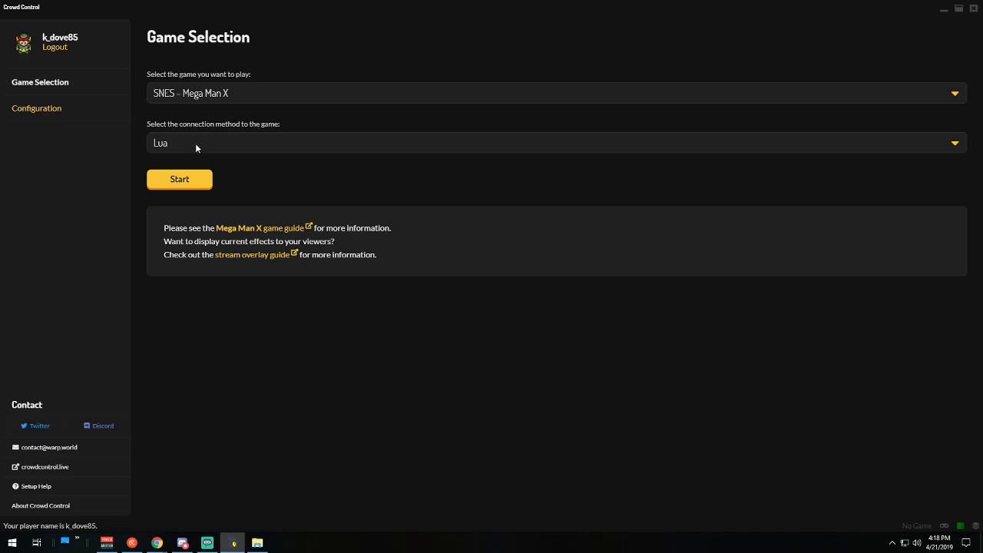
pyautogui.click(956, 142)
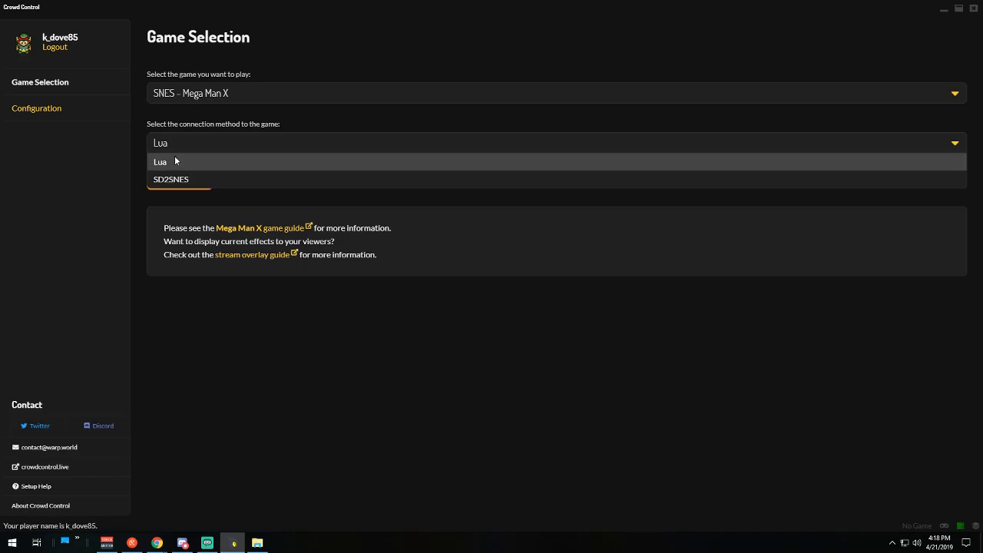
pyautogui.click(159, 161)
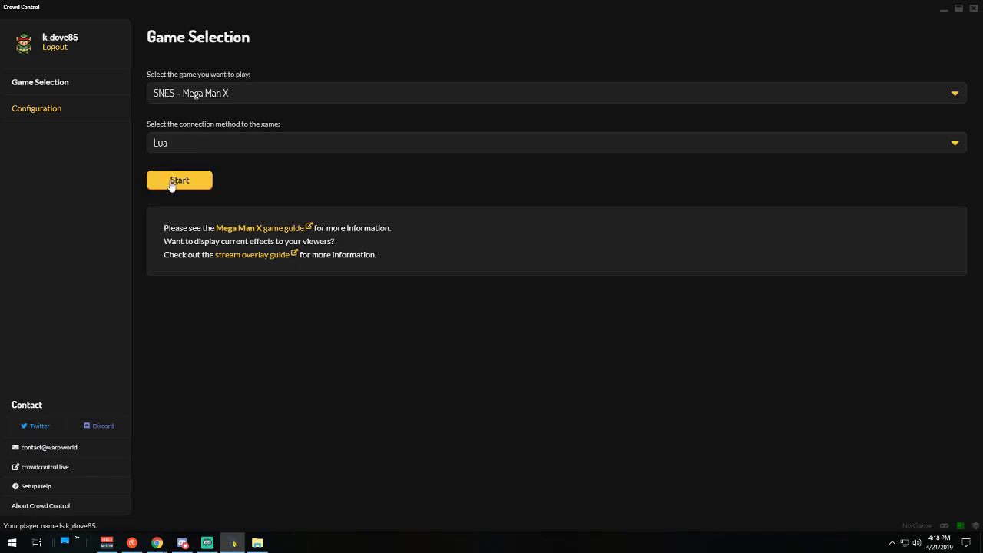
# Step: Start the Mega Man X session and launch BizHawk until the client script connects
pyautogui.click(178, 180)
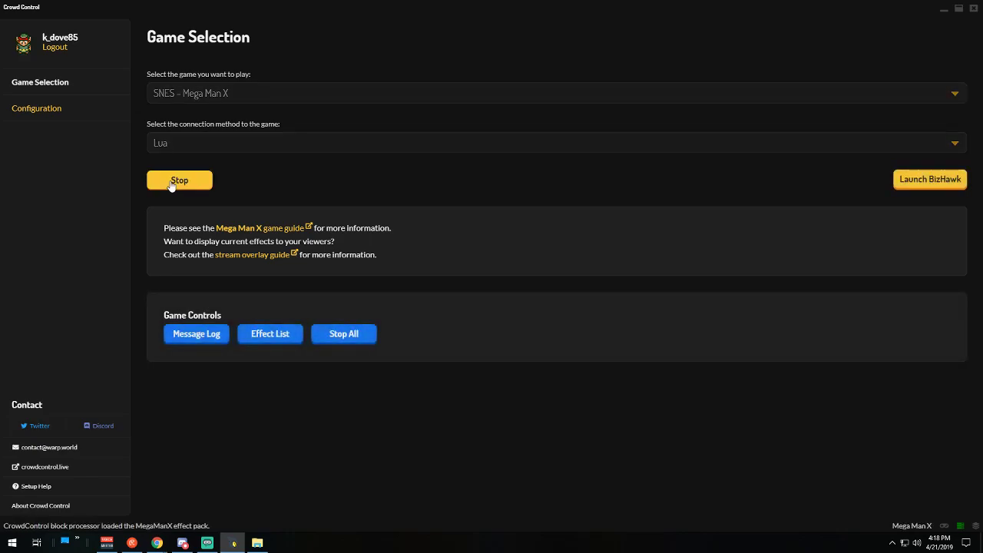
pyautogui.moveTo(586, 329)
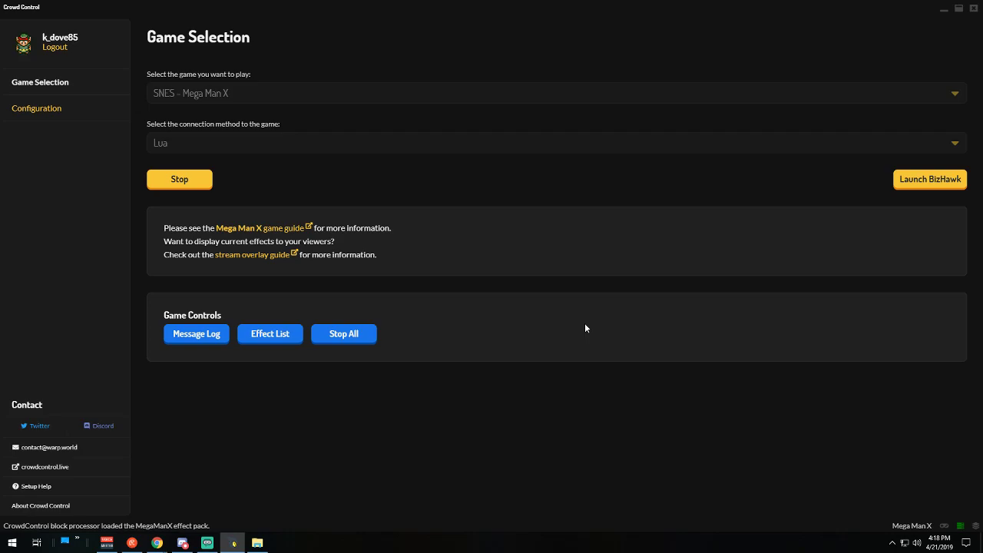
pyautogui.moveTo(805, 187)
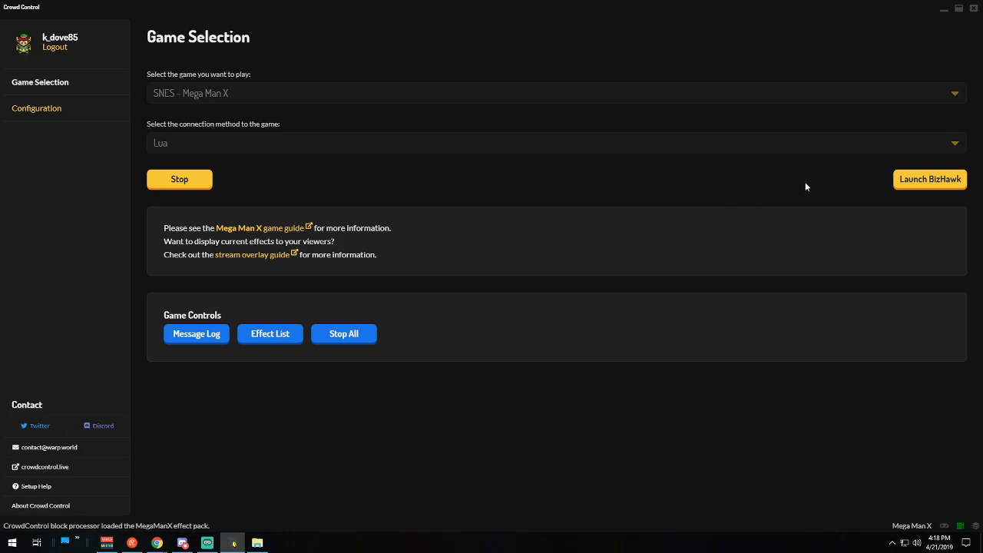
pyautogui.moveTo(931, 185)
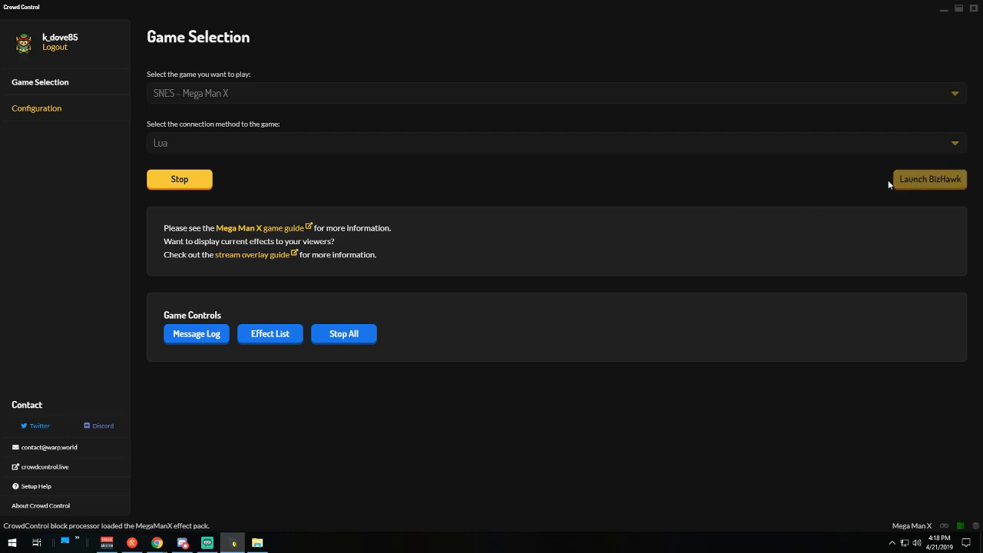
pyautogui.moveTo(864, 191)
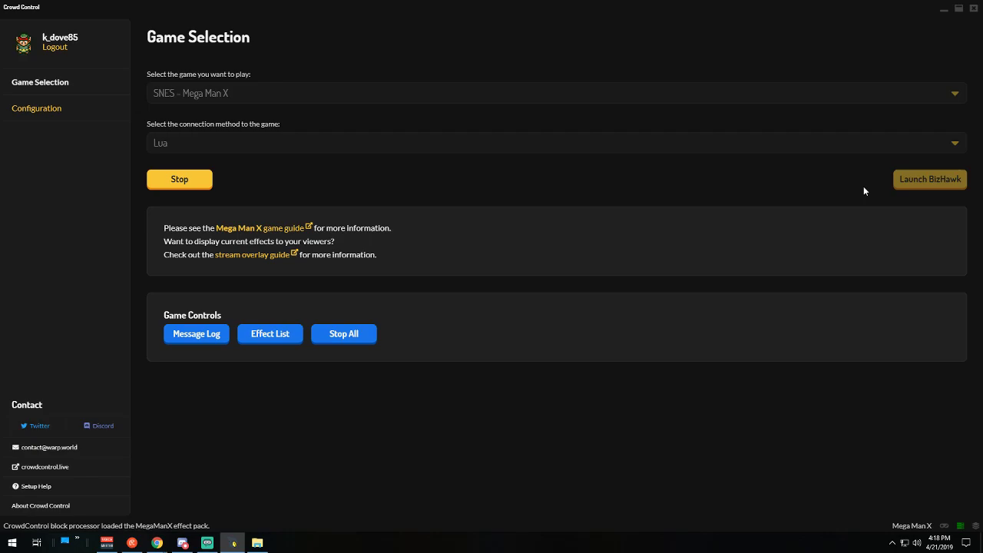
pyautogui.click(929, 178)
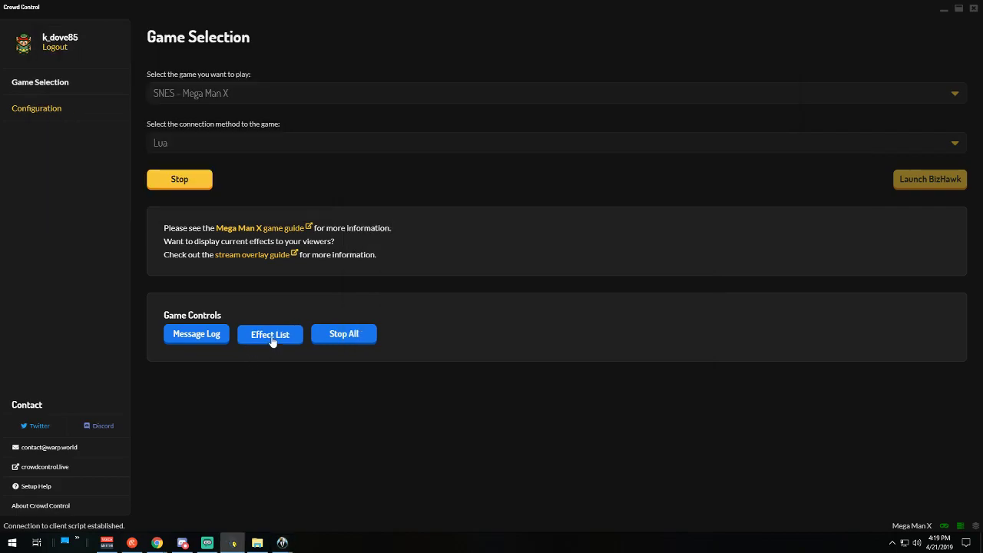
# Step: Send a test effect with quantity 1 from the Effect List into the running game
pyautogui.click(270, 333)
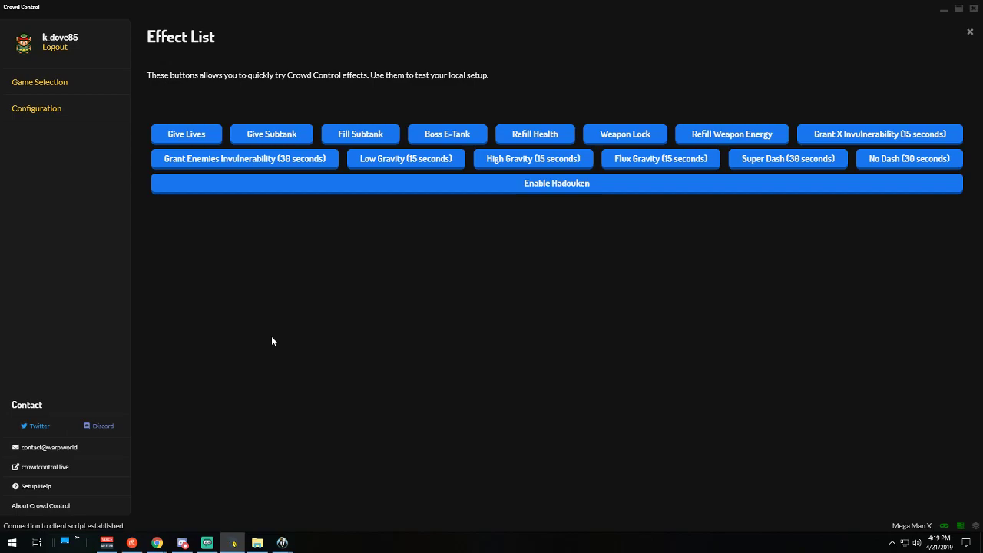
pyautogui.moveTo(283, 544)
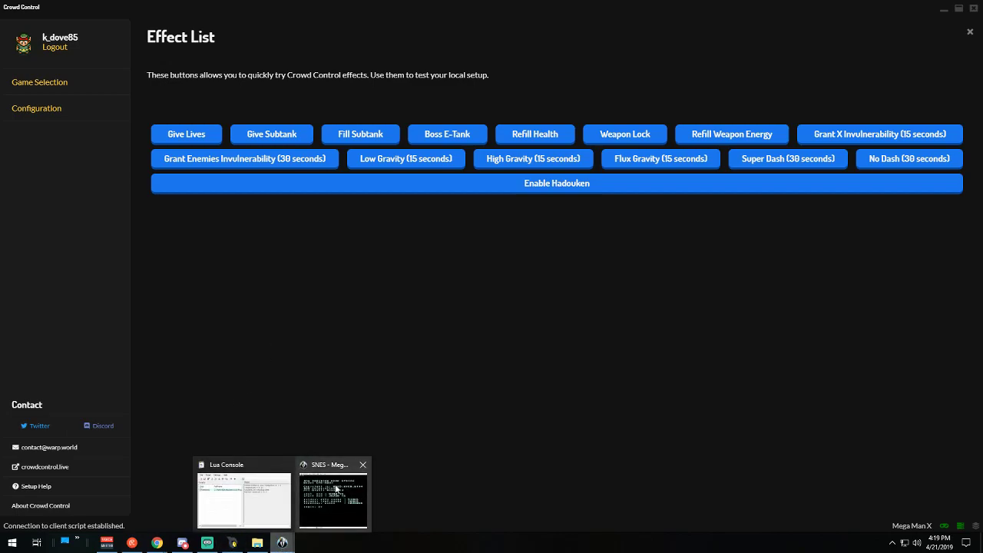
pyautogui.click(334, 500)
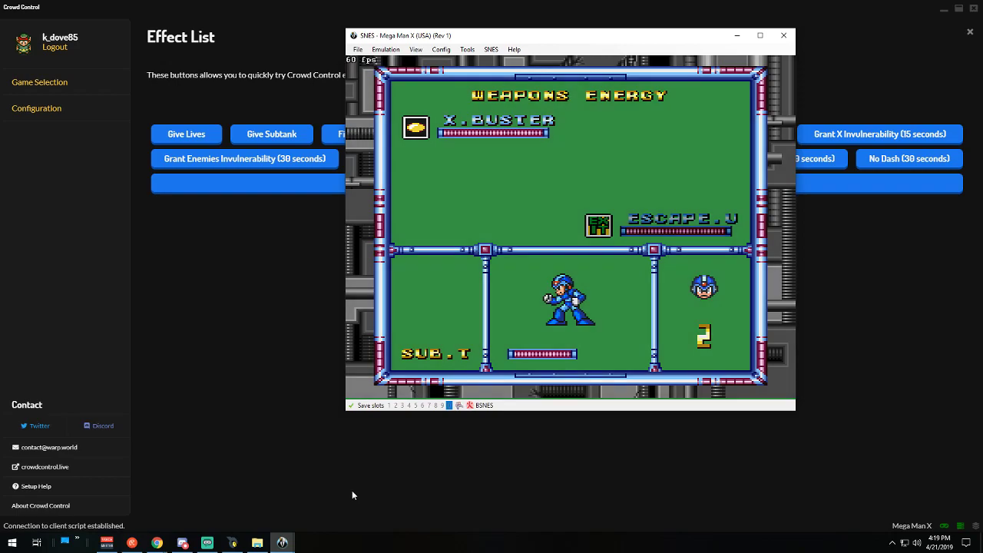
pyautogui.moveTo(190, 130)
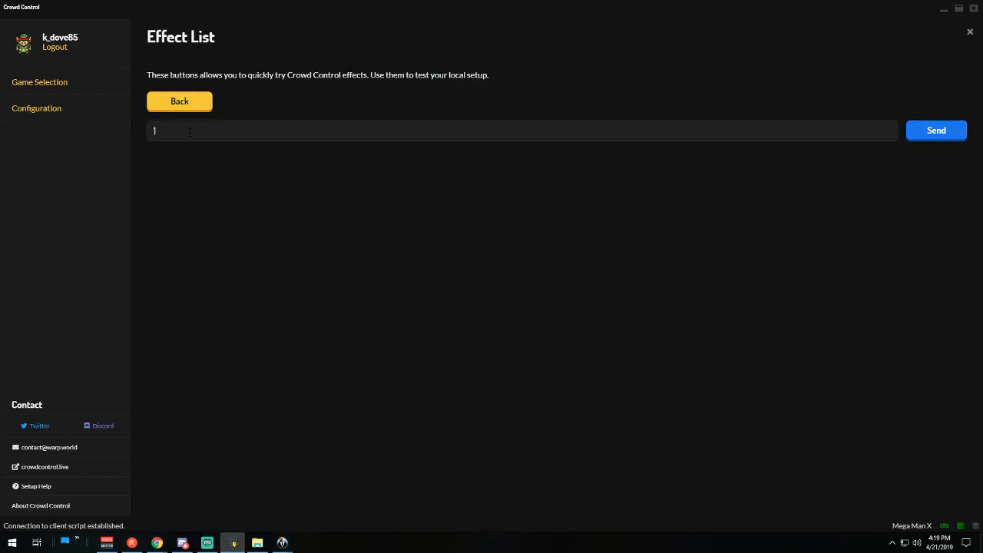
pyautogui.click(936, 129)
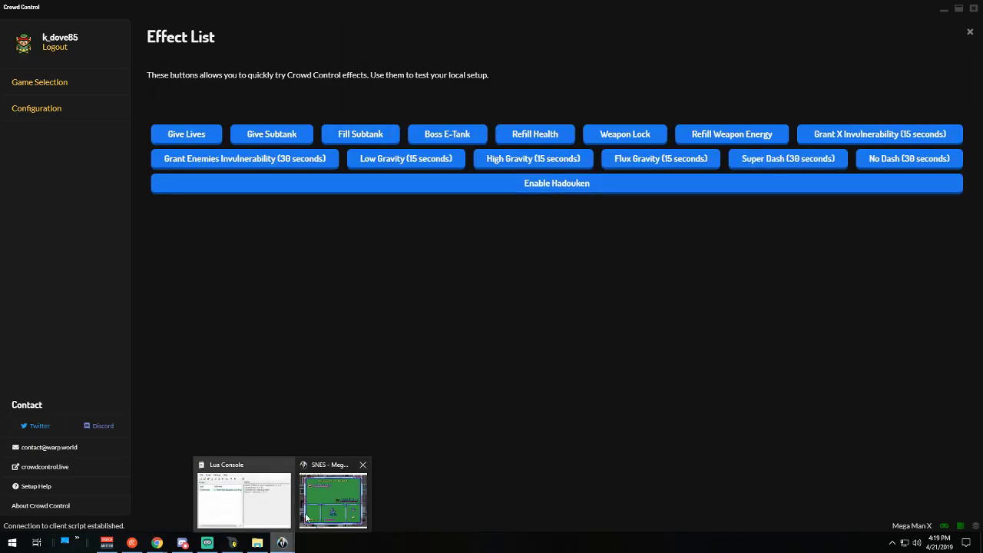
# Step: Send Give Lives with quantity 1 and verify the lives counter rises to 4 in BizHawk
pyautogui.click(332, 500)
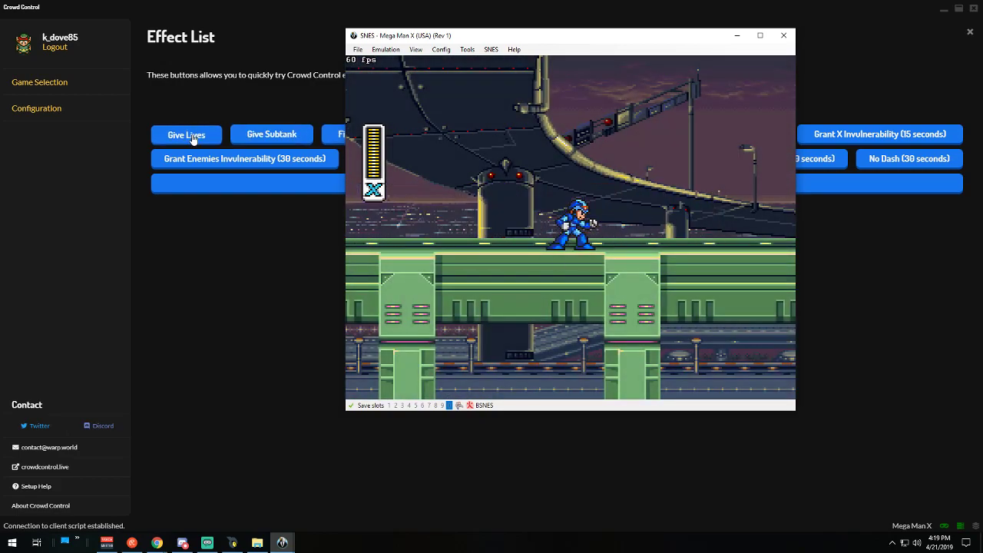
pyautogui.click(186, 134)
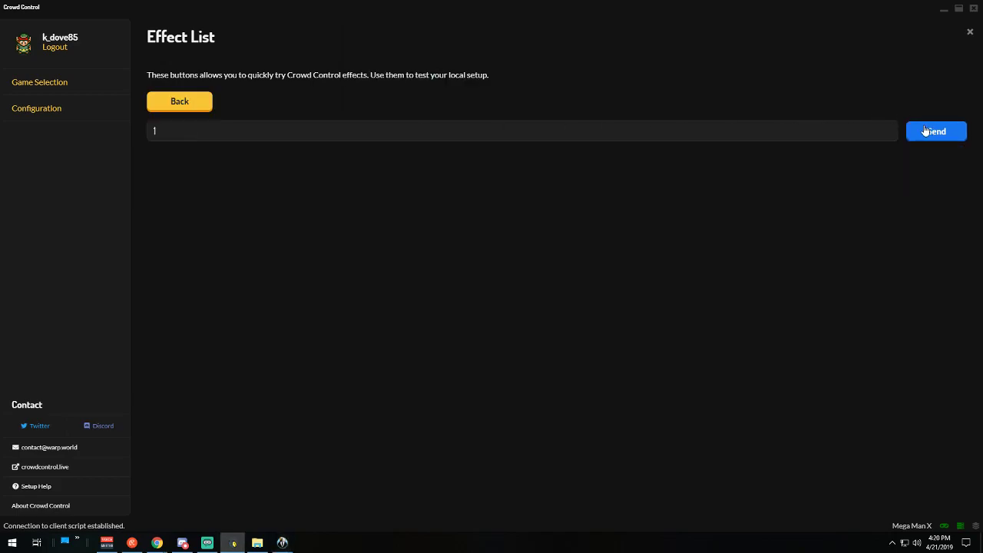
pyautogui.click(936, 130)
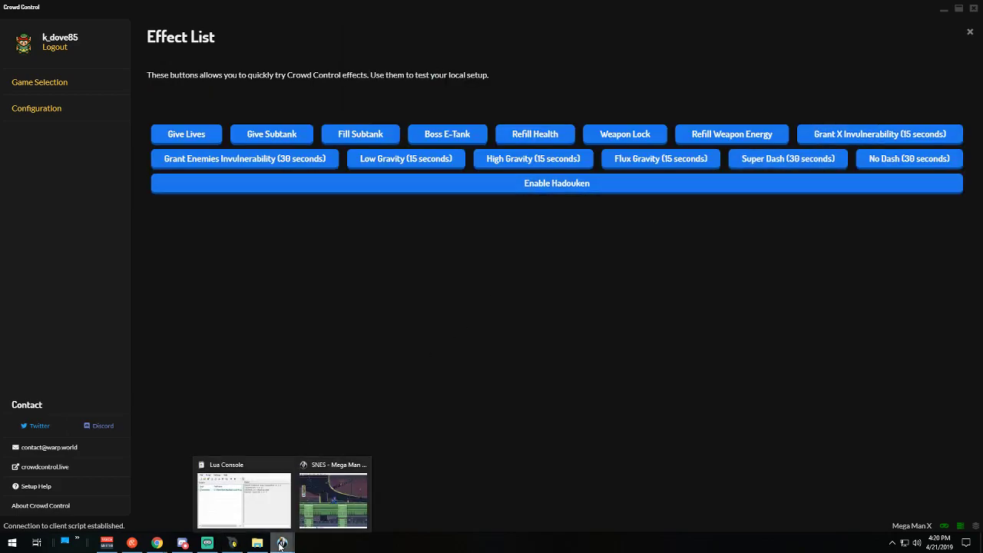
pyautogui.click(332, 499)
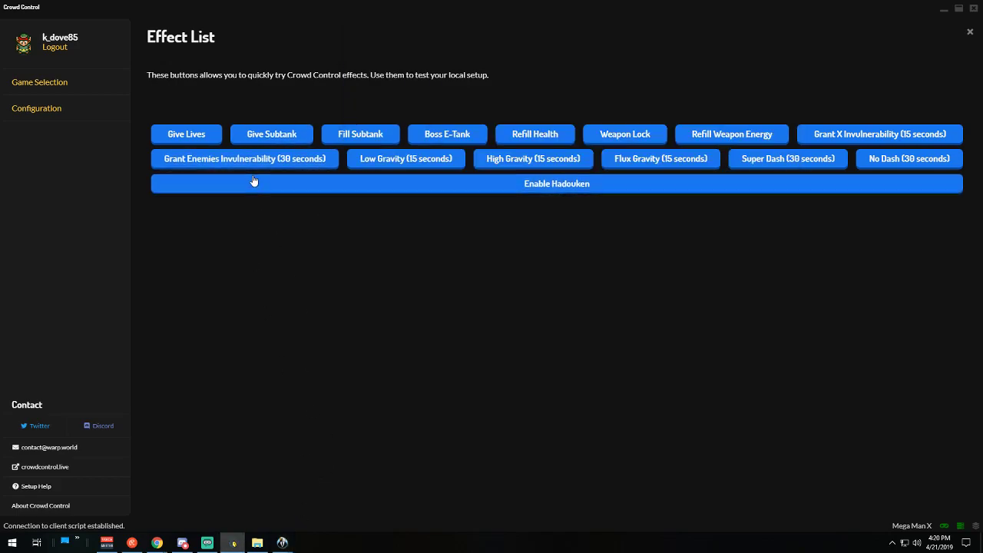
pyautogui.moveTo(289, 550)
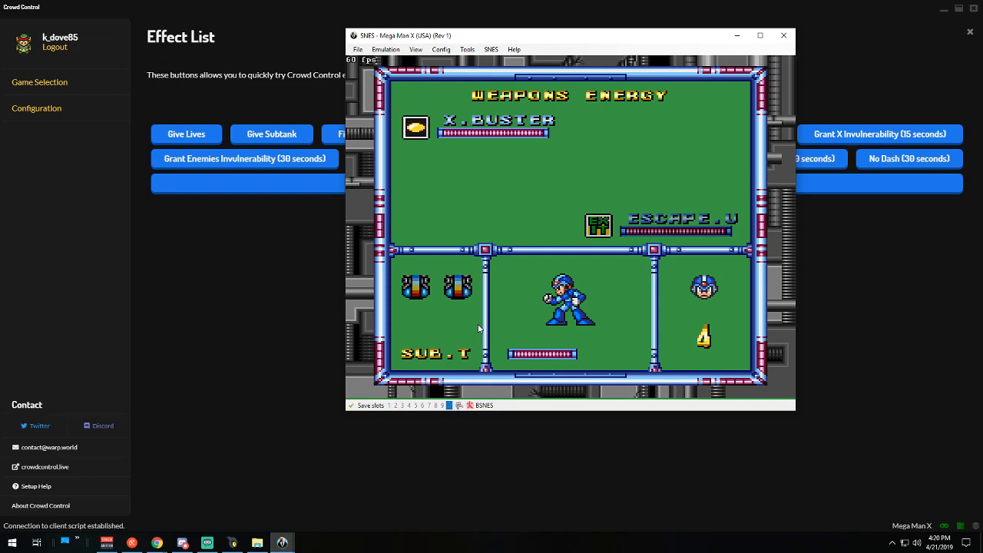
pyautogui.moveTo(247, 367)
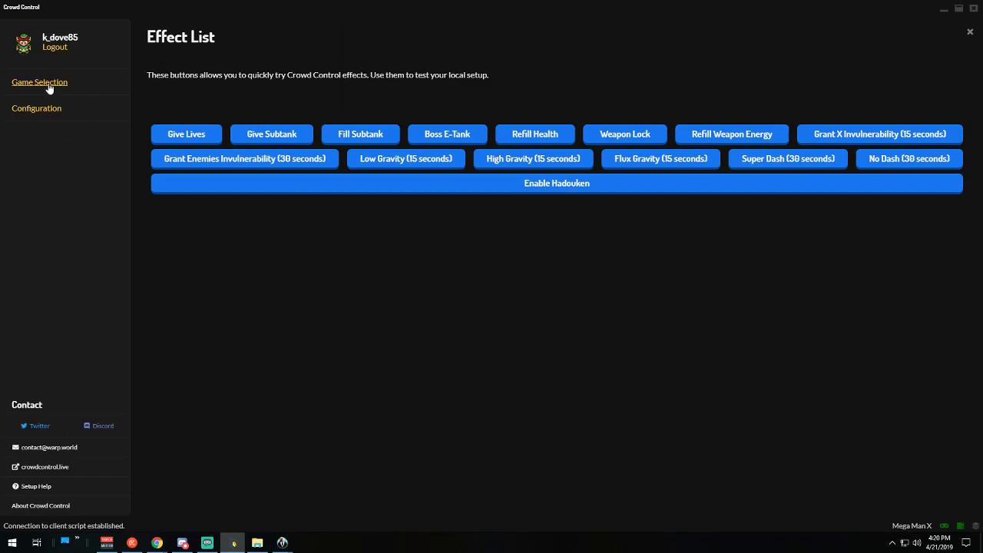
# Step: Stop the running Mega Man X session from the Game Selection page
pyautogui.click(40, 83)
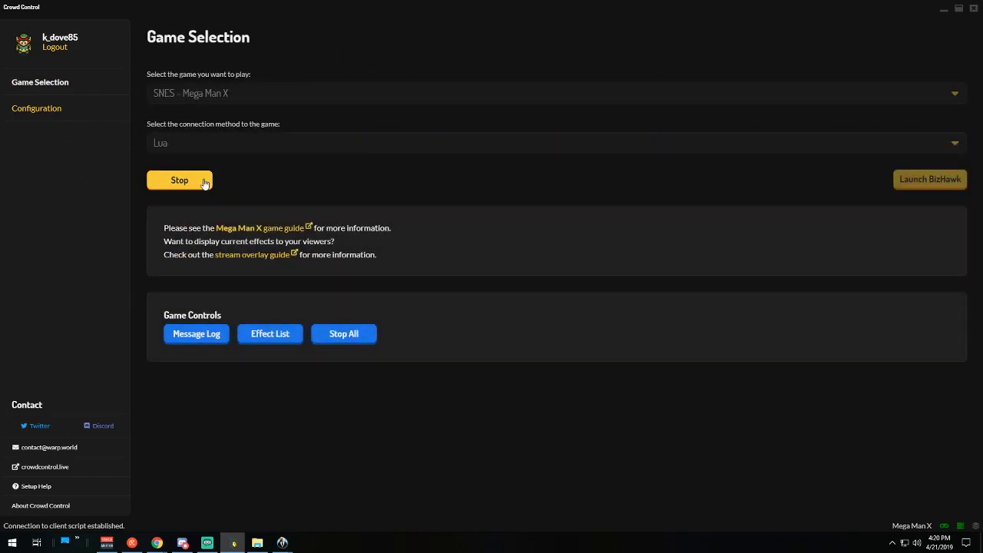
pyautogui.click(178, 180)
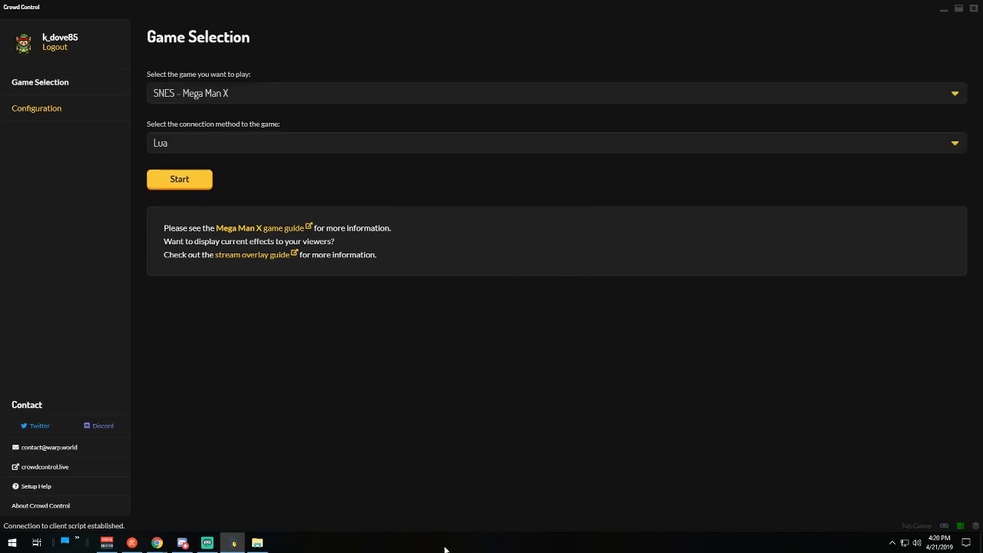
pyautogui.moveTo(899, 6)
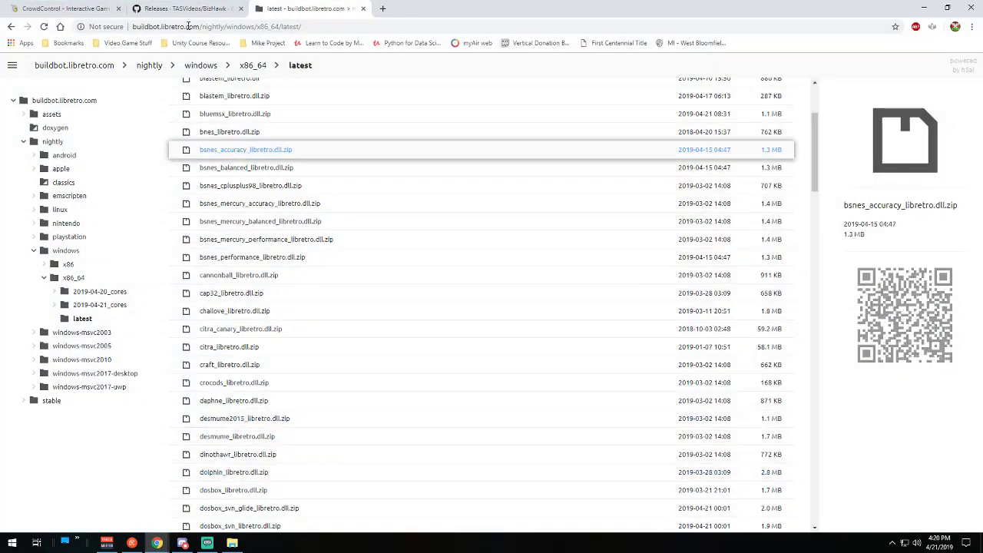
# Step: Cycle through the BizHawk releases and libretro buildbot tabs to the Crowd Control homepage
pyautogui.click(184, 10)
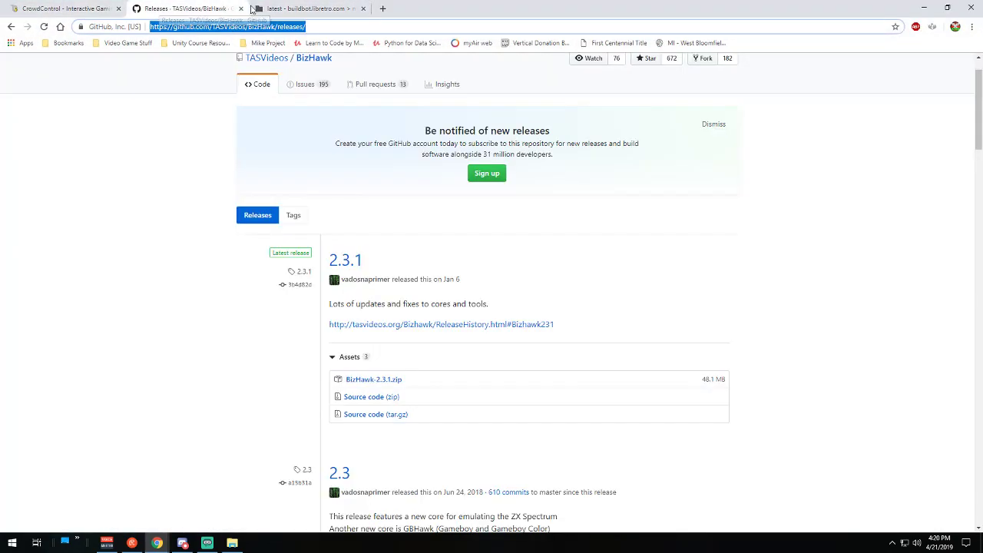
pyautogui.click(307, 9)
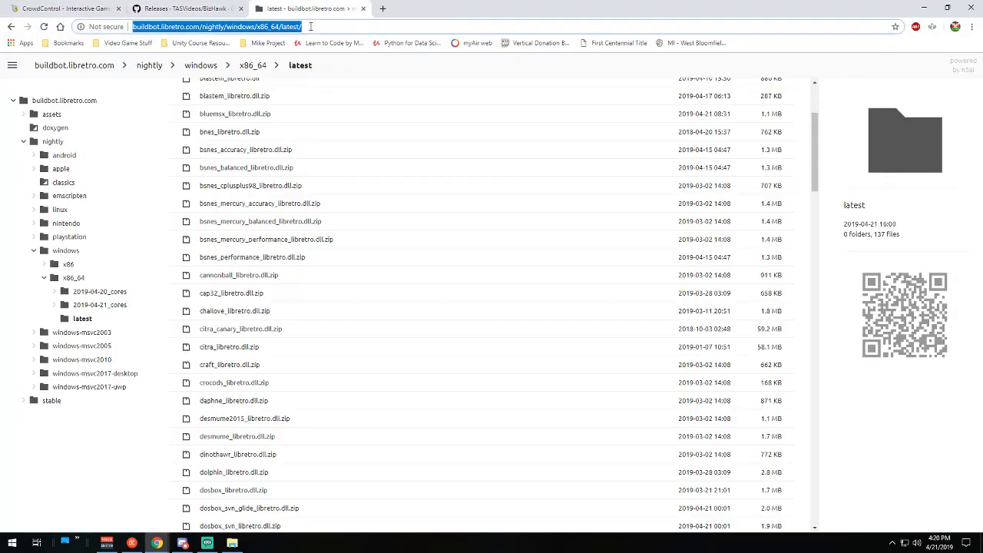
pyautogui.click(61, 9)
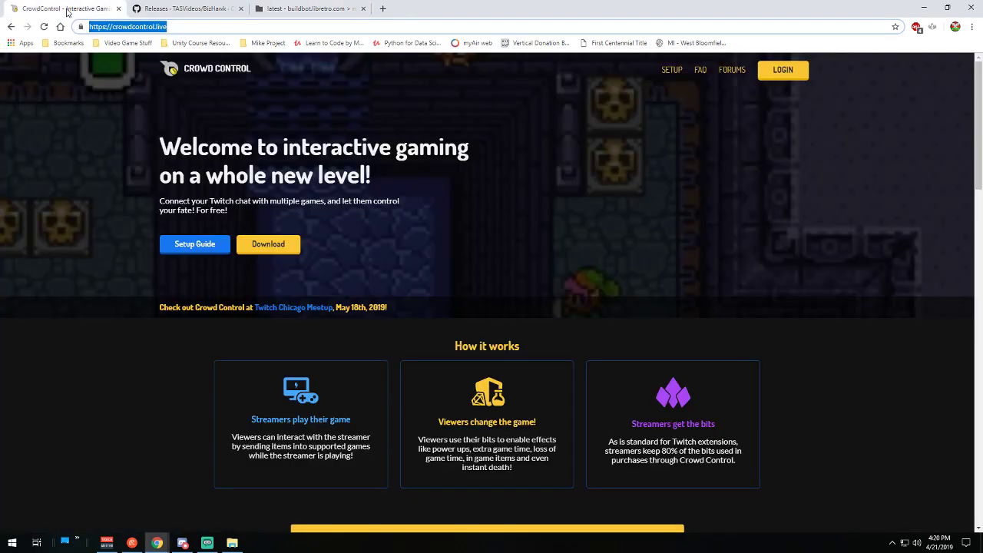